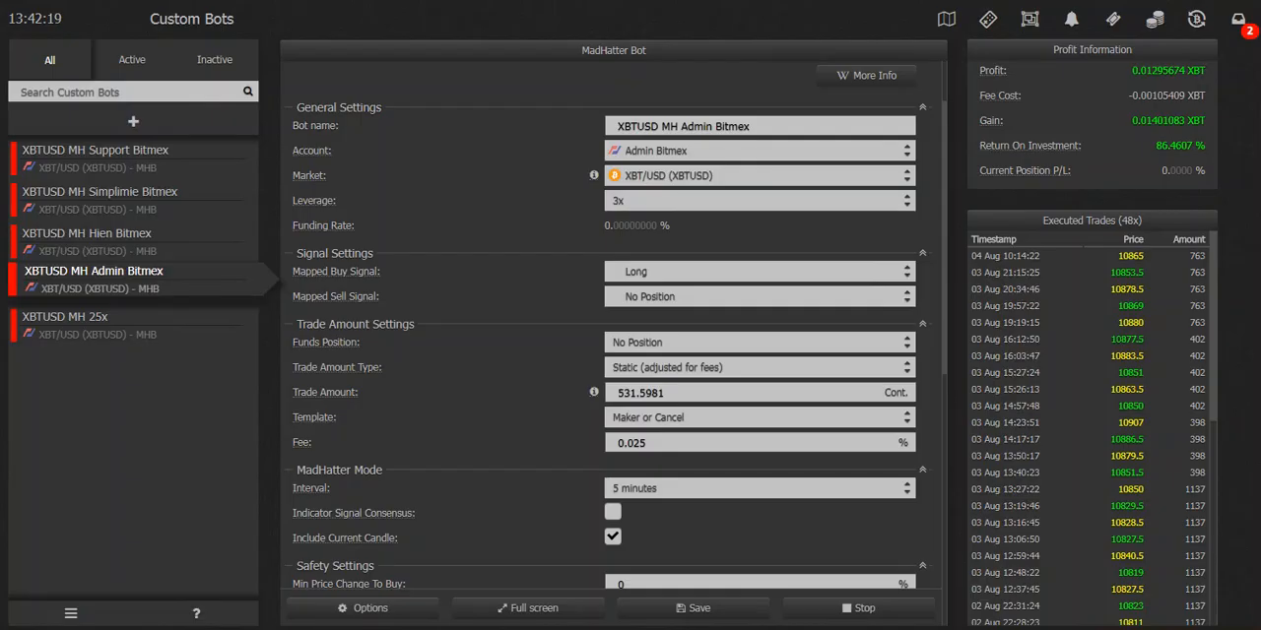
{"action": "mouse_move", "coordinate": [207, 376]}
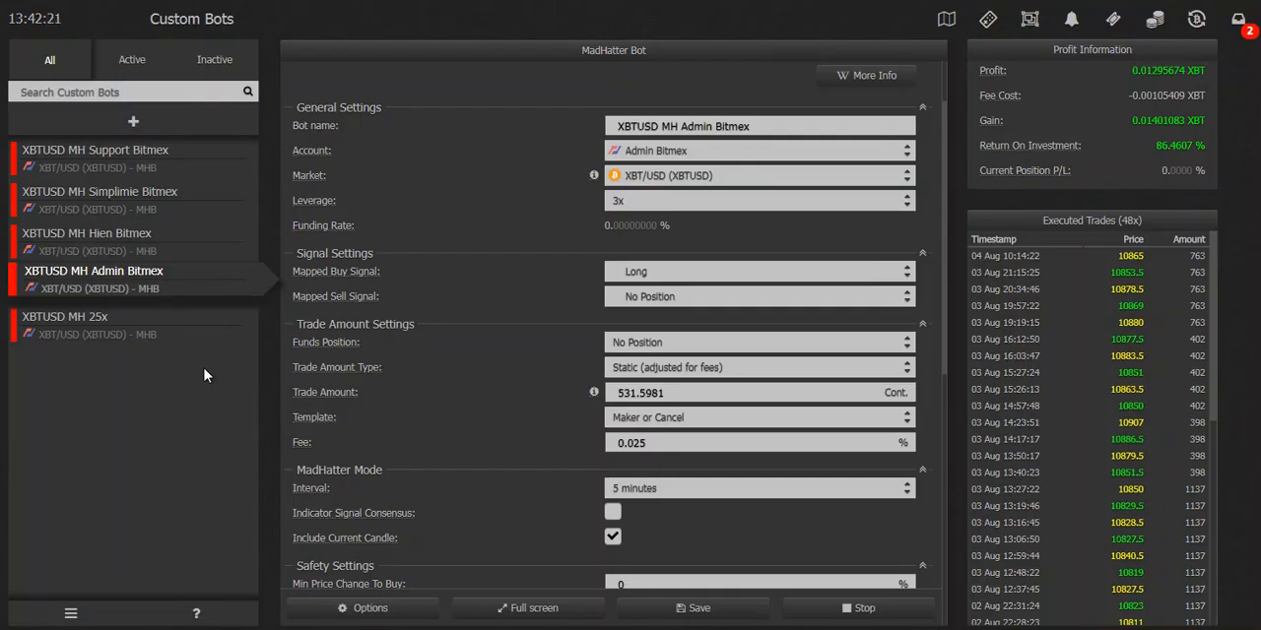
{"action": "mouse_move", "coordinate": [145, 244]}
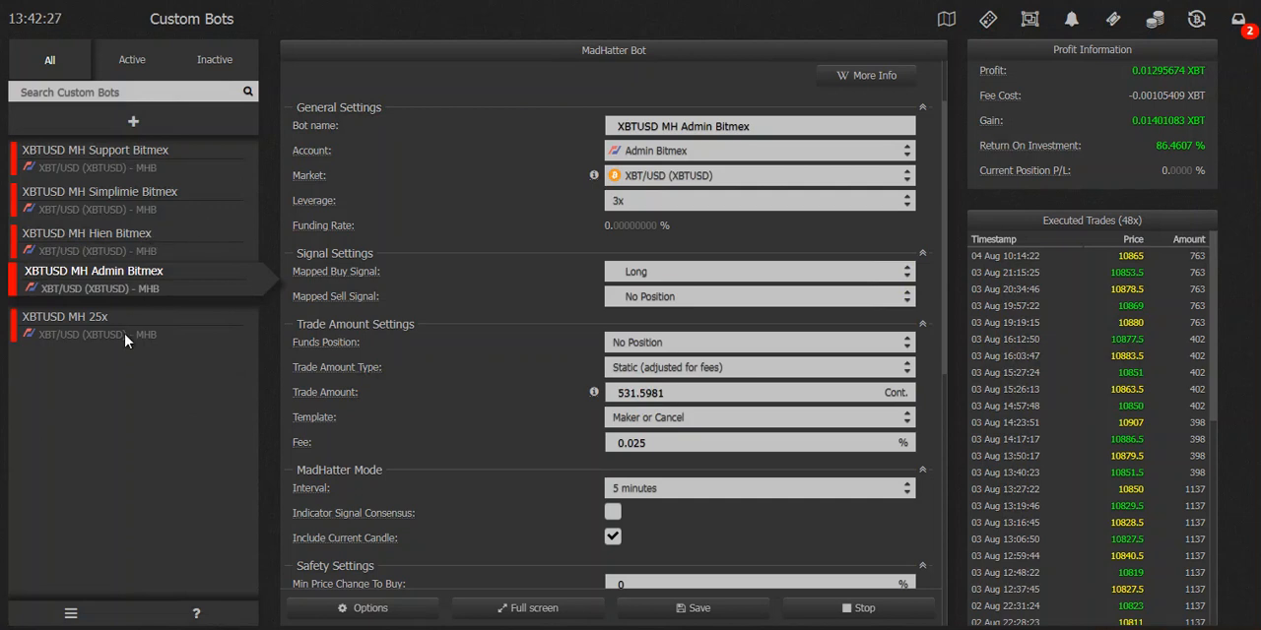
- Select the XBTUSD MH 25x bot to show its 25x leverage, ~105% return and executed trades
{"action": "left_click", "coordinate": [67, 316]}
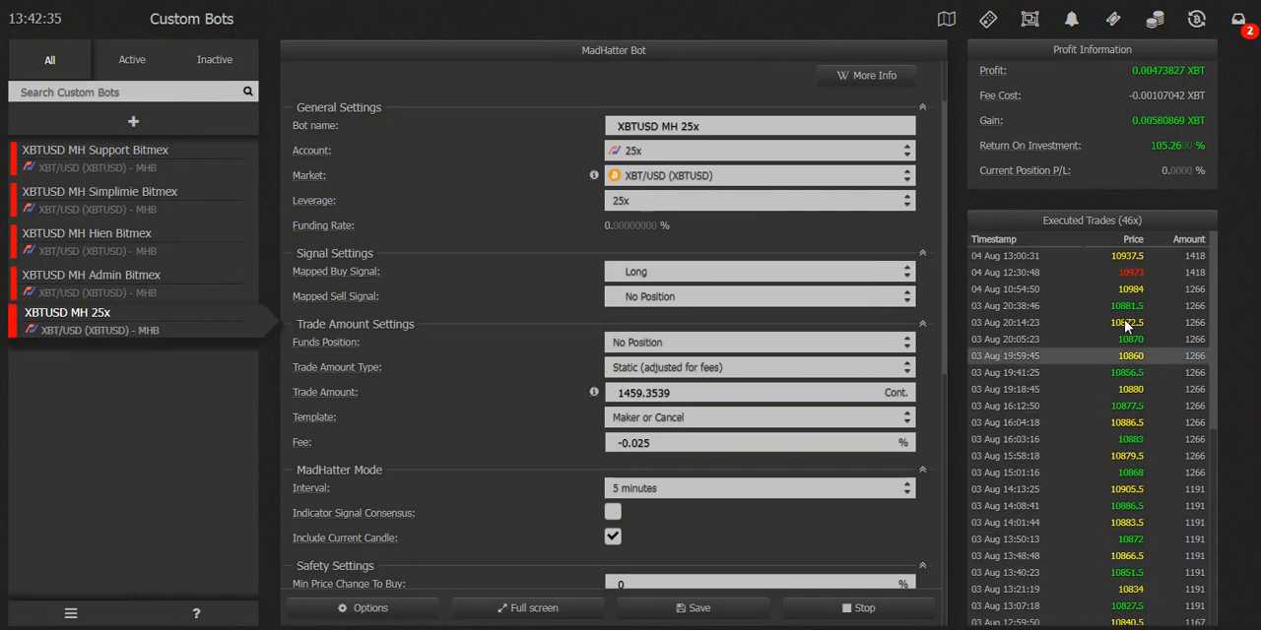
{"action": "mouse_move", "coordinate": [1142, 279]}
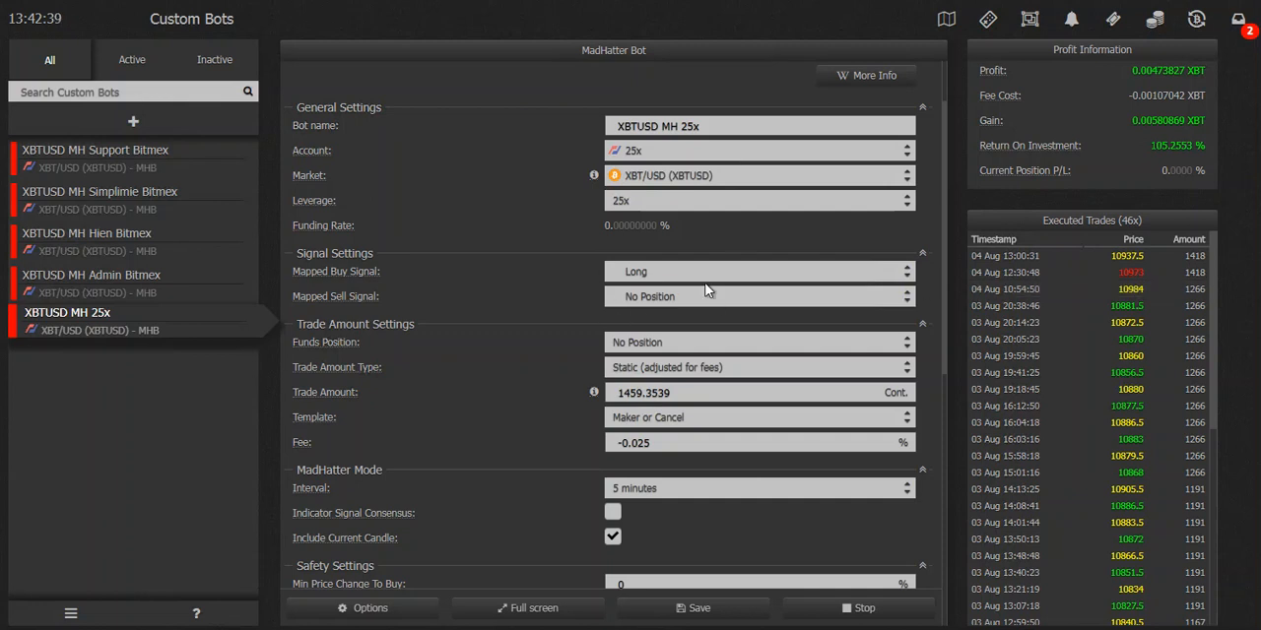
{"action": "mouse_move", "coordinate": [591, 311]}
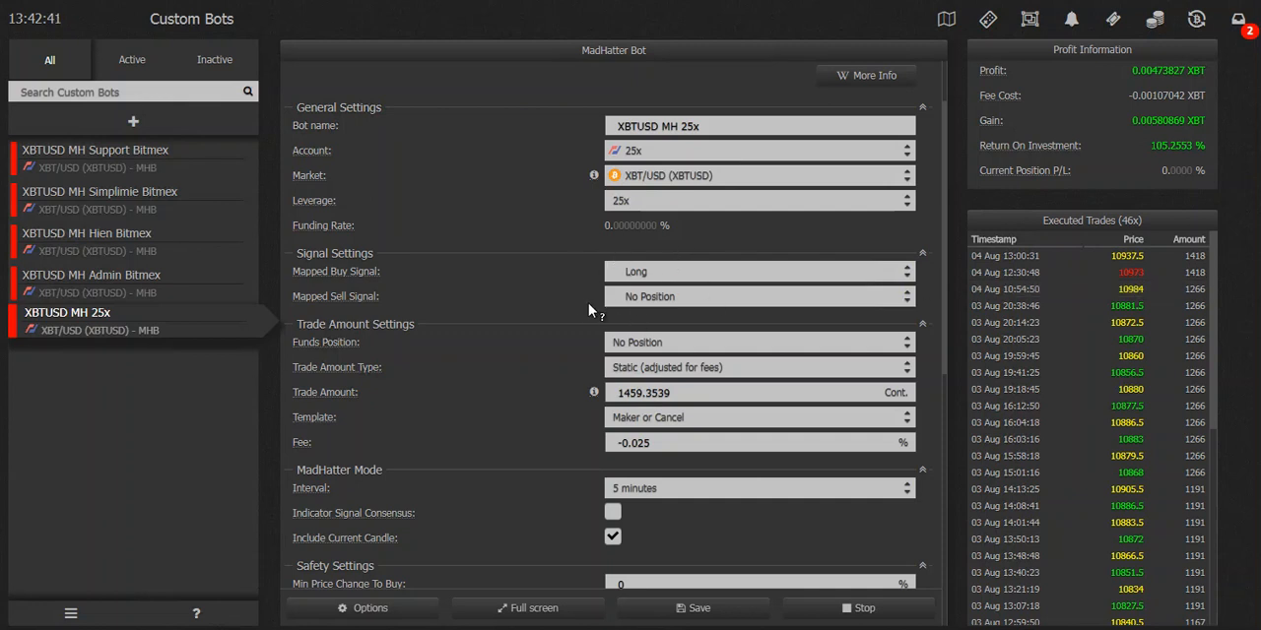
{"action": "mouse_move", "coordinate": [1127, 156]}
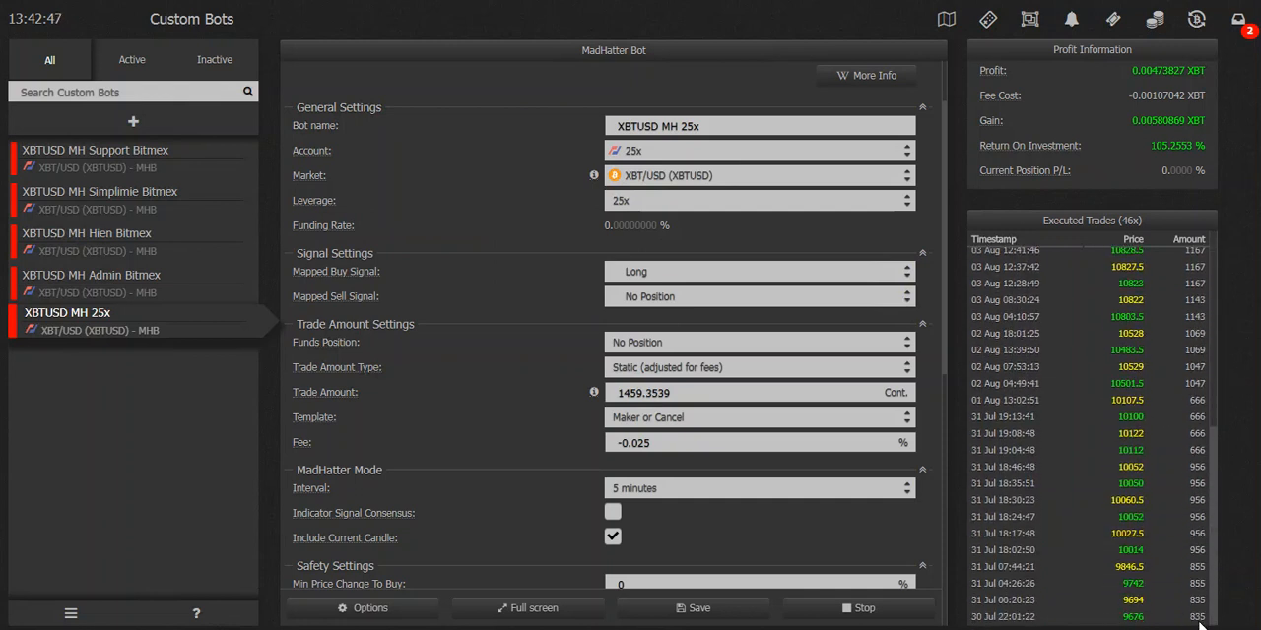
{"action": "mouse_move", "coordinate": [1226, 520]}
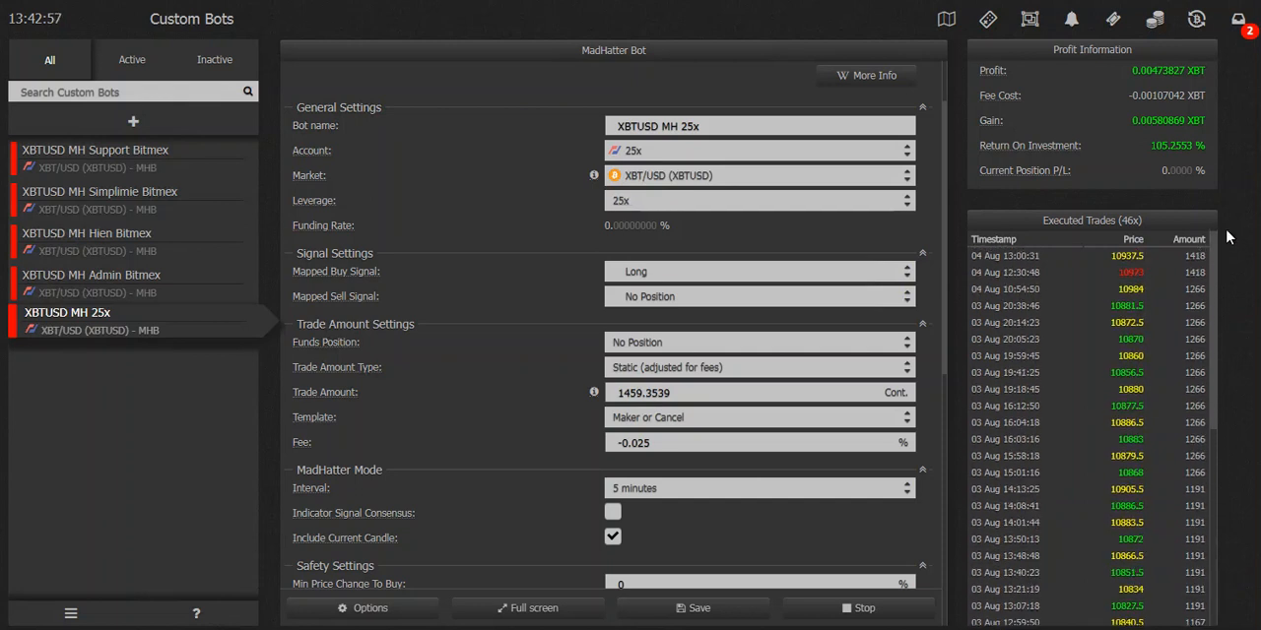
{"action": "mouse_move", "coordinate": [1237, 221]}
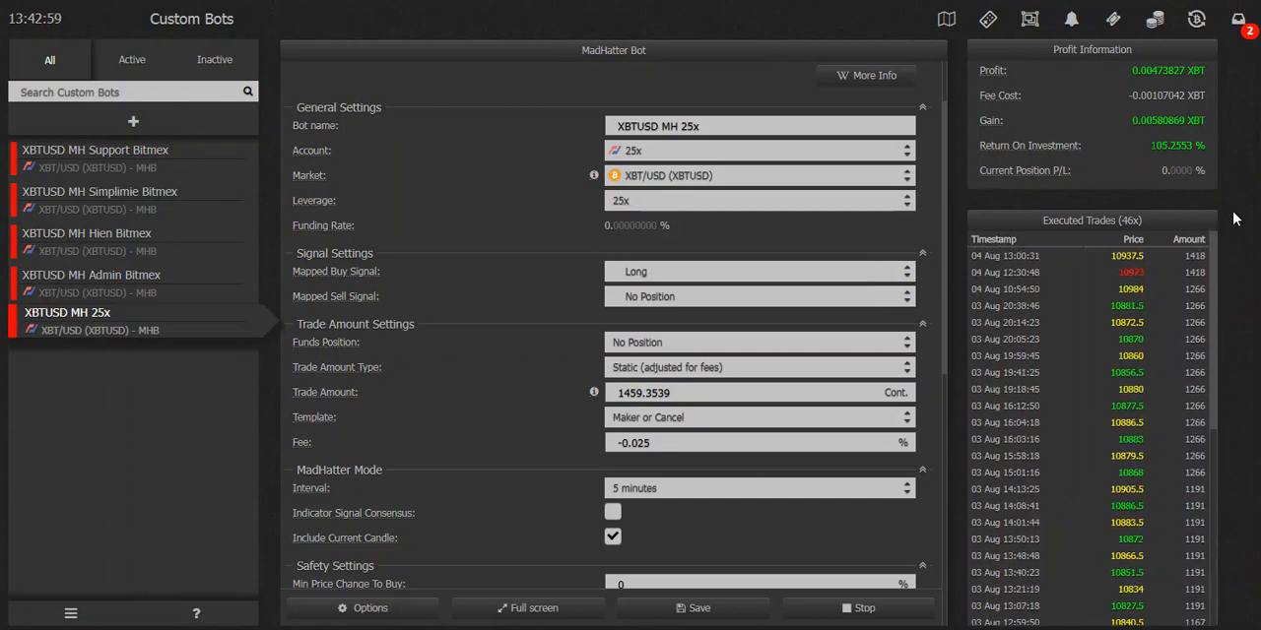
{"action": "mouse_move", "coordinate": [350, 477]}
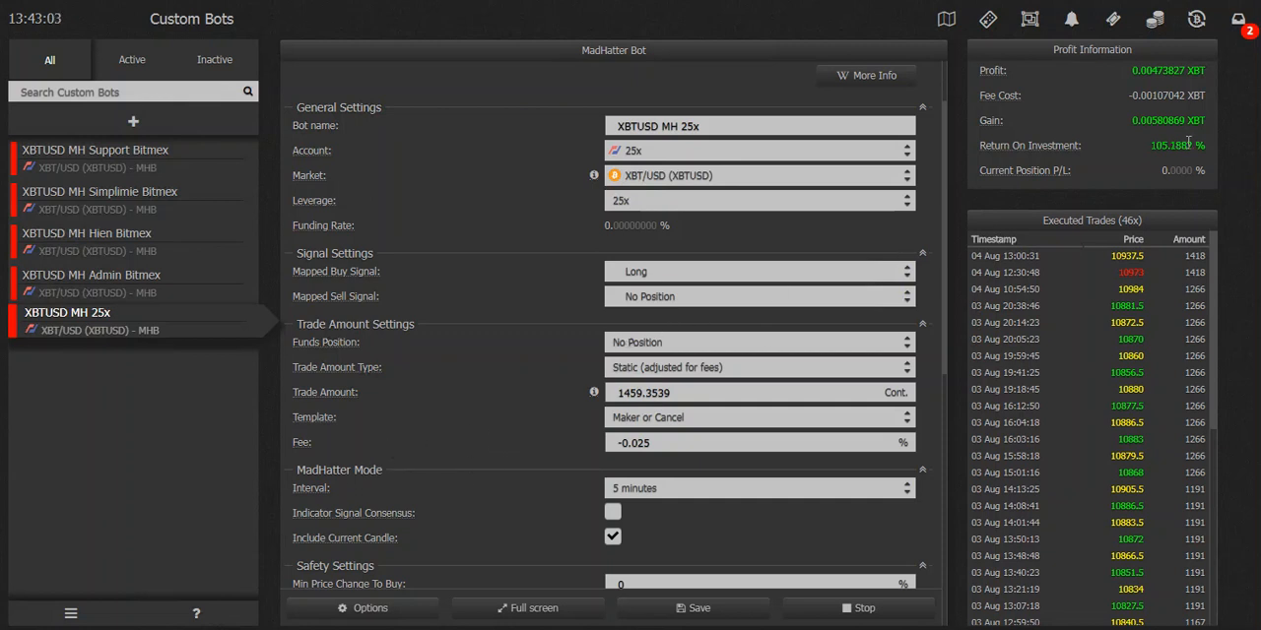
{"action": "mouse_move", "coordinate": [1146, 130]}
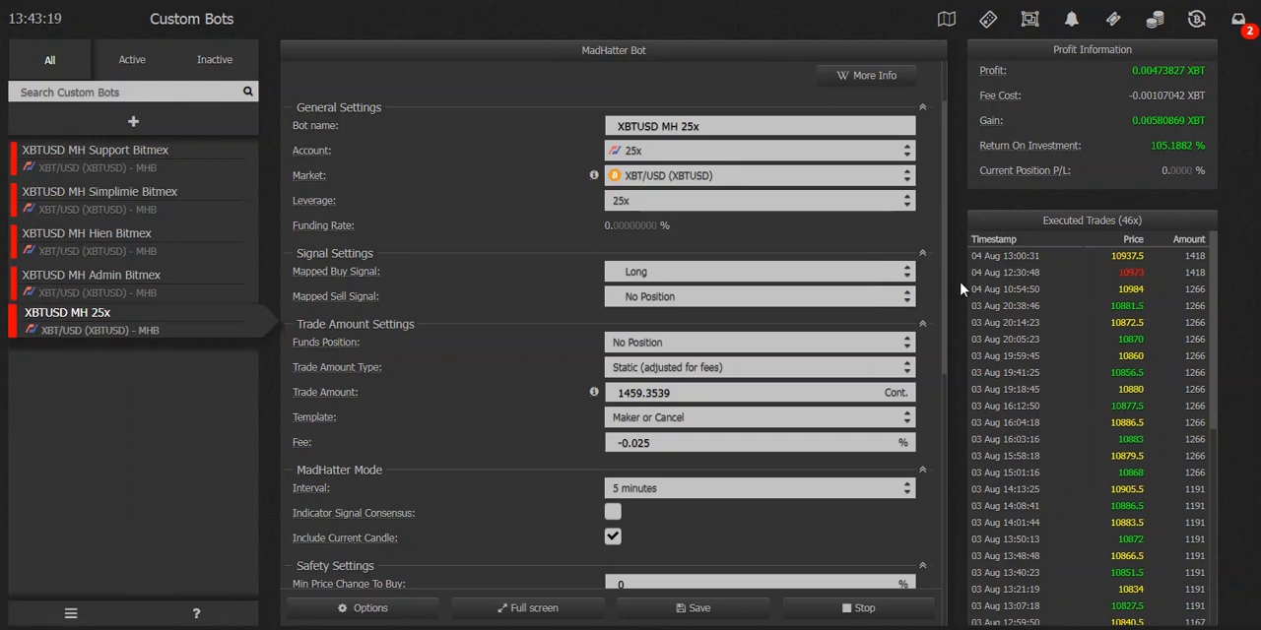
{"action": "mouse_move", "coordinate": [1154, 138]}
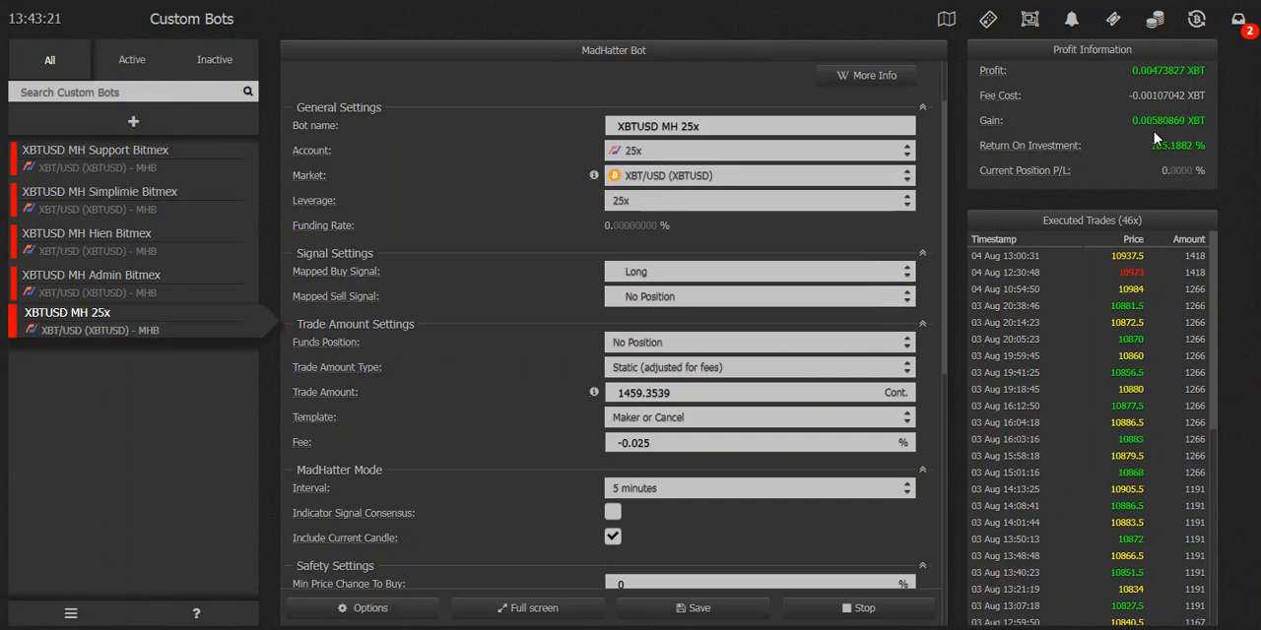
{"action": "mouse_move", "coordinate": [1150, 136]}
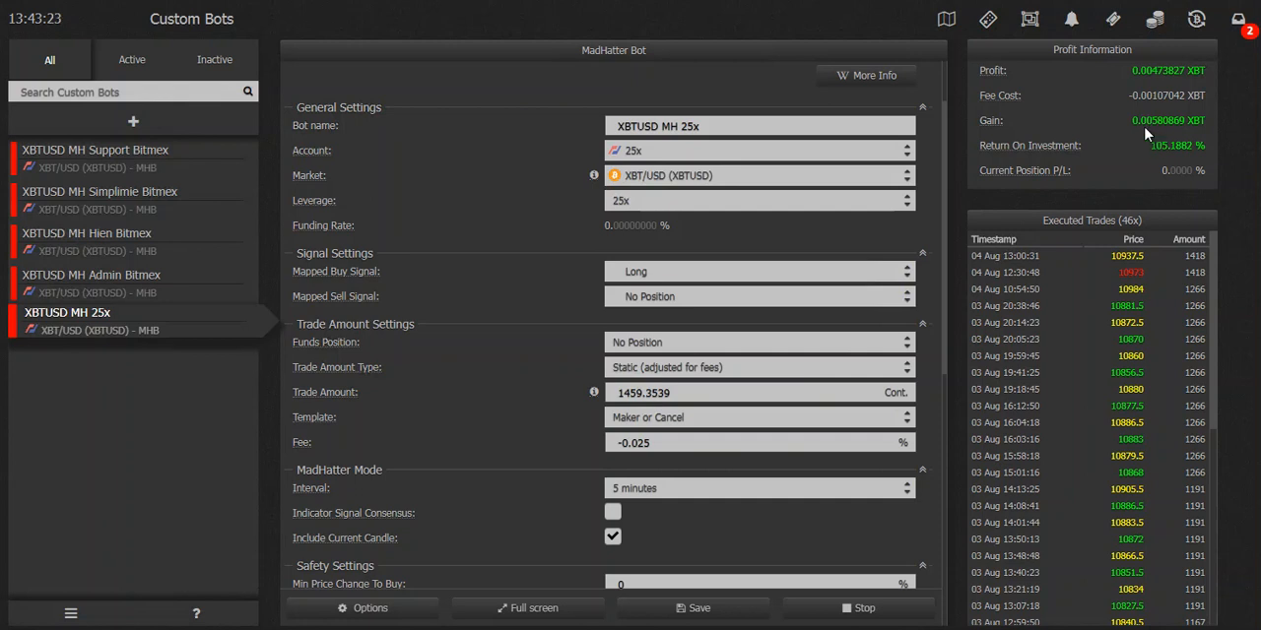
{"action": "mouse_move", "coordinate": [1143, 134]}
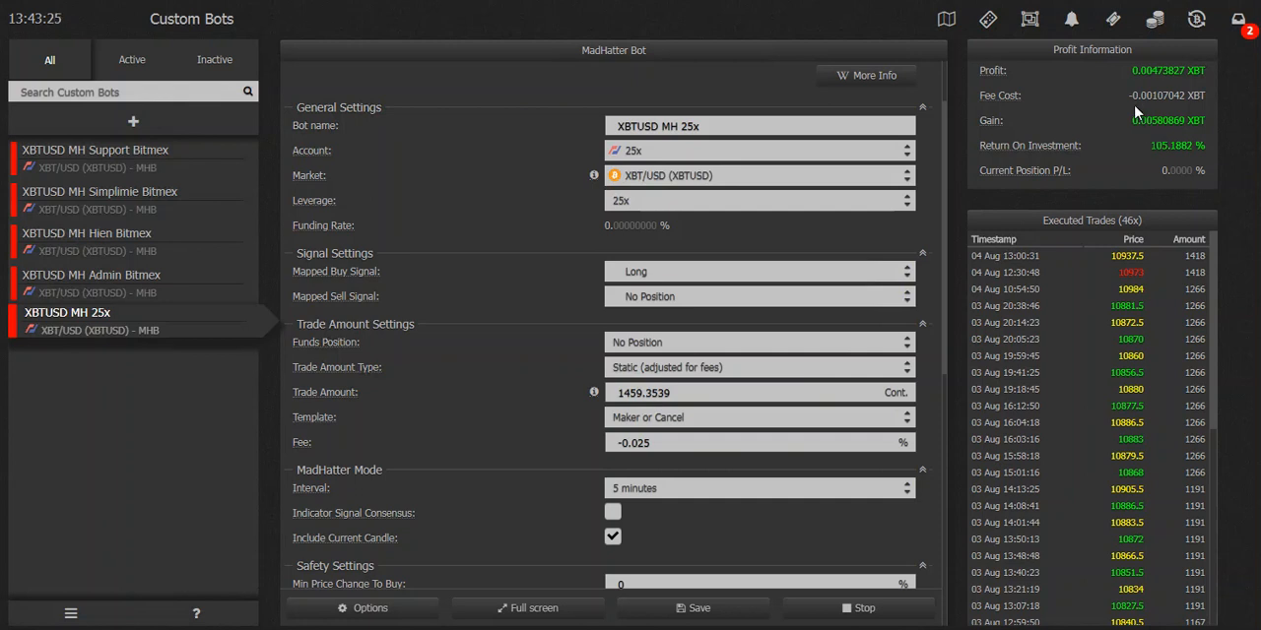
{"action": "mouse_move", "coordinate": [550, 219]}
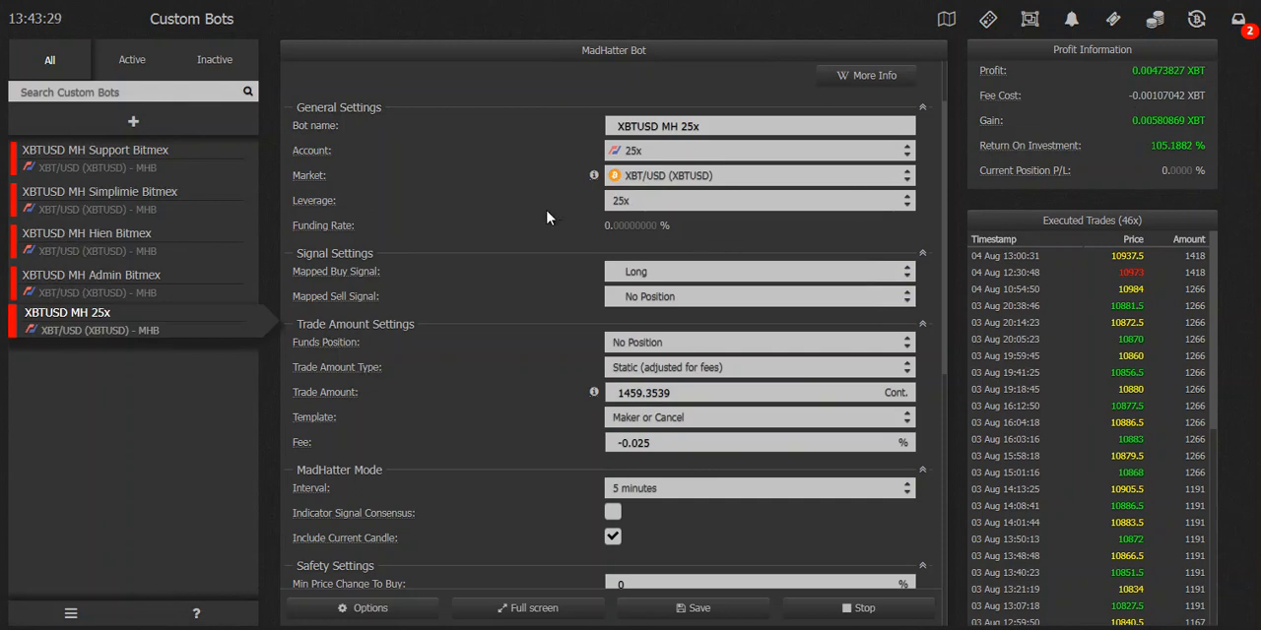
{"action": "scroll", "scroll_direction": "down", "scroll_amount": 3}
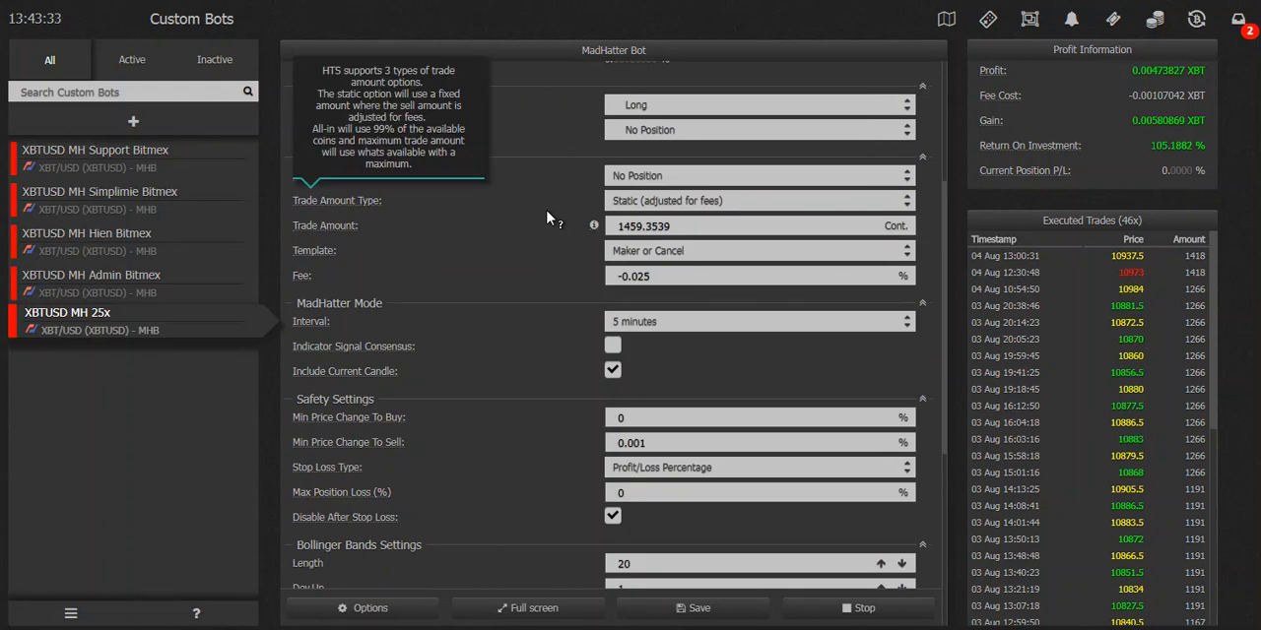
{"action": "scroll", "scroll_direction": "down", "scroll_amount": 3}
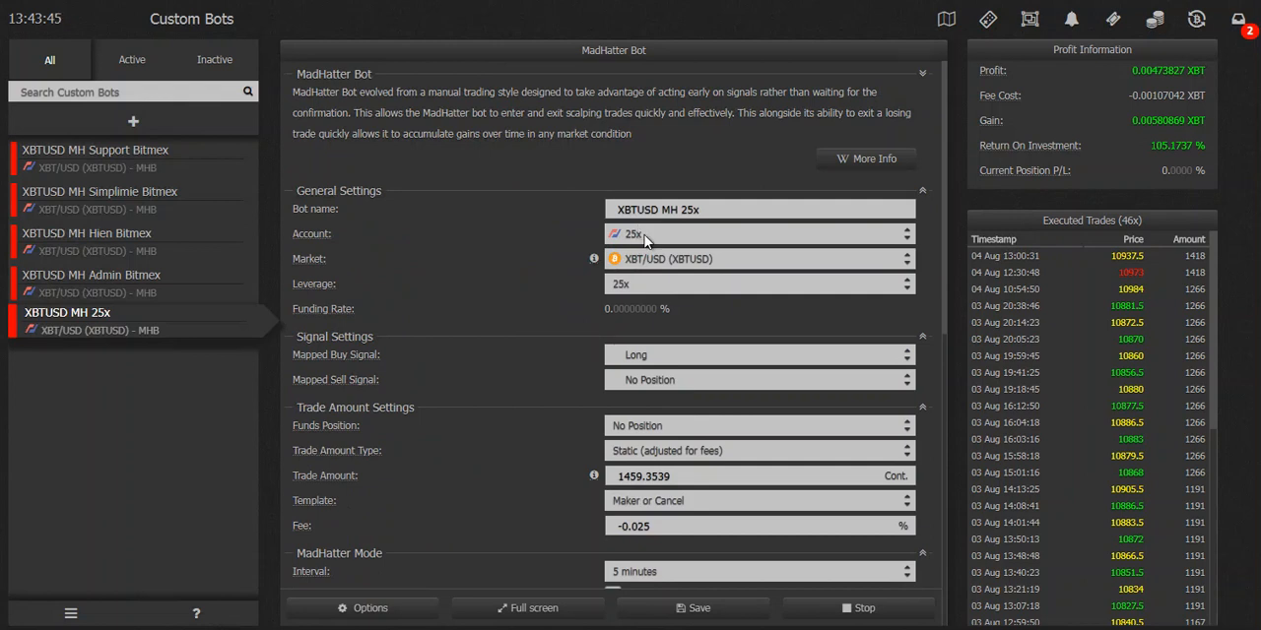
{"action": "scroll", "scroll_direction": "down", "scroll_amount": 3}
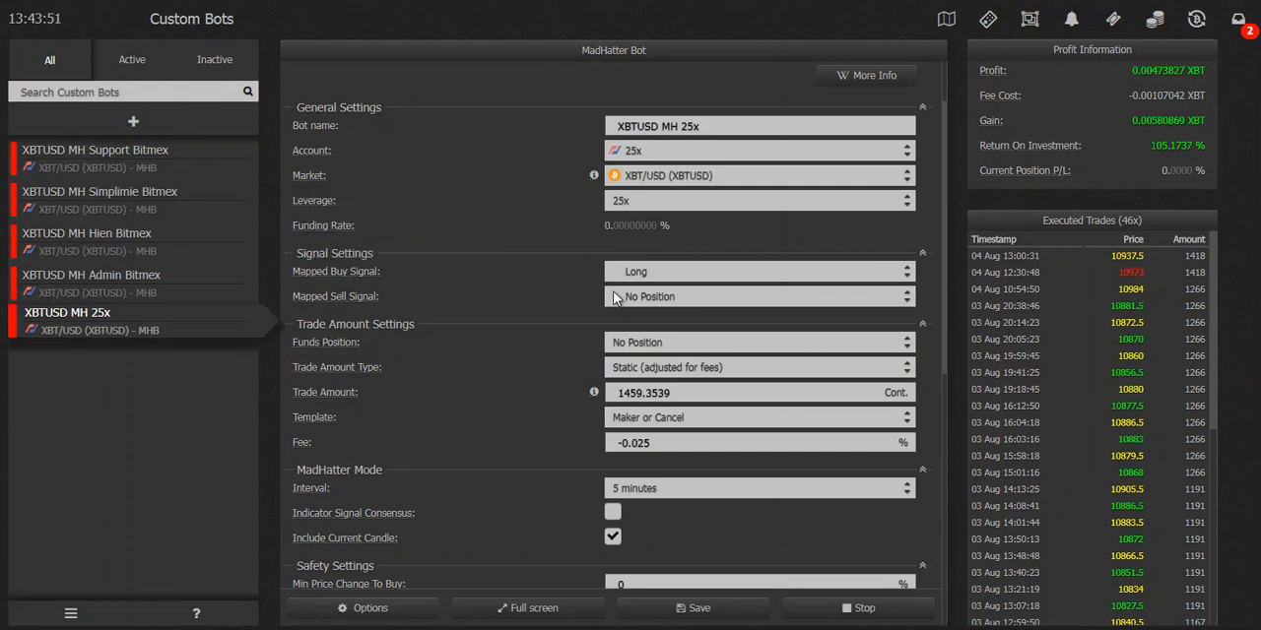
{"action": "scroll", "scroll_direction": "down", "scroll_amount": 3}
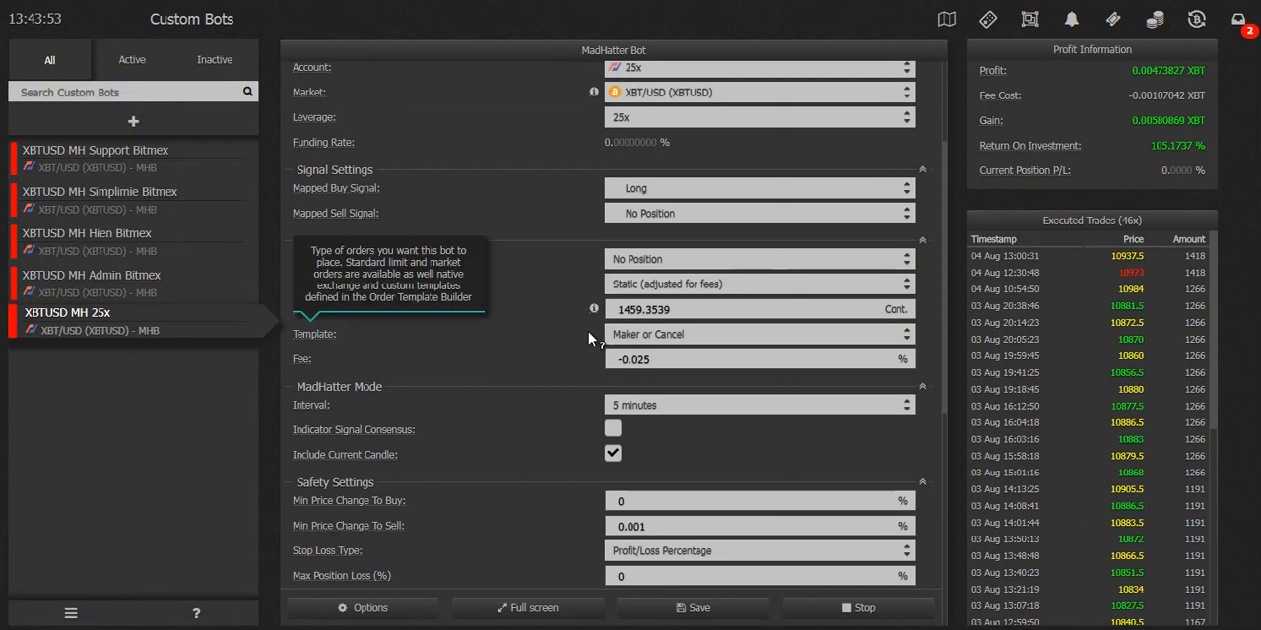
{"action": "mouse_move", "coordinate": [608, 237]}
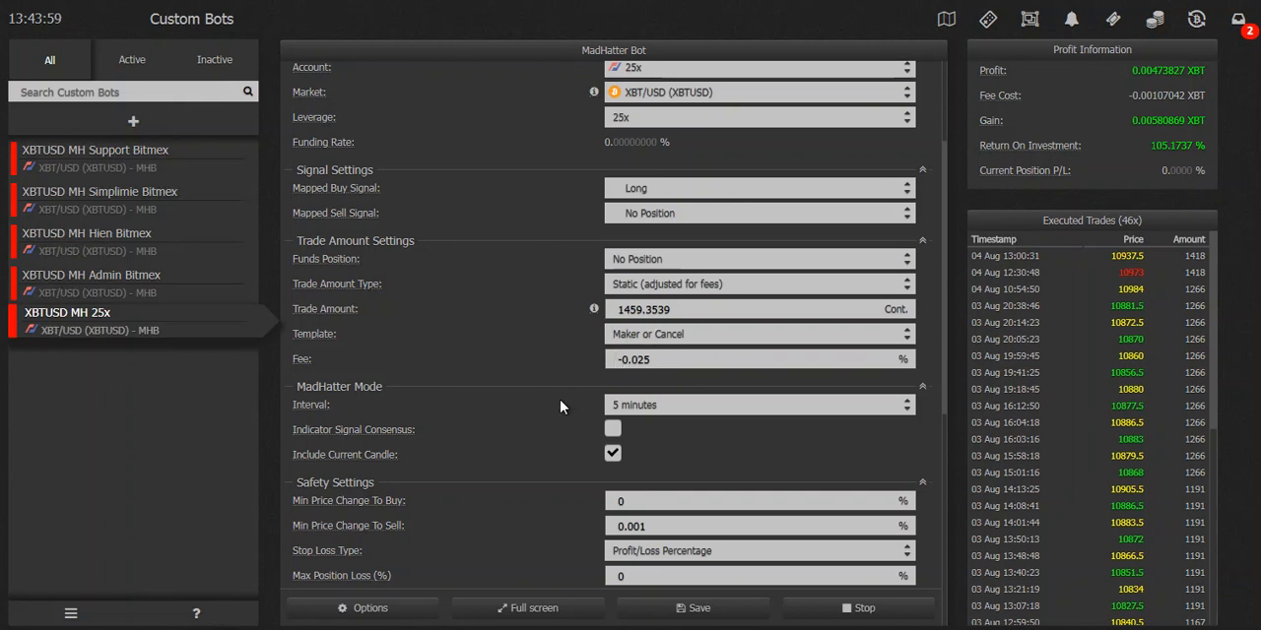
{"action": "scroll", "scroll_direction": "down", "scroll_amount": 3}
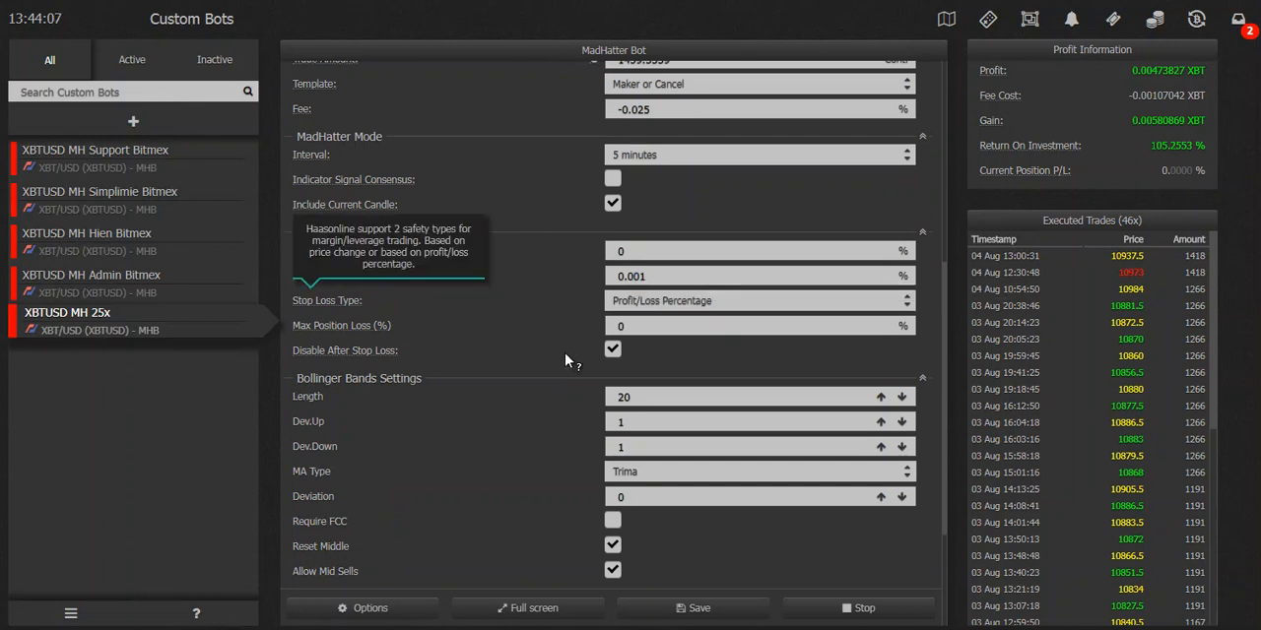
{"action": "mouse_move", "coordinate": [524, 376]}
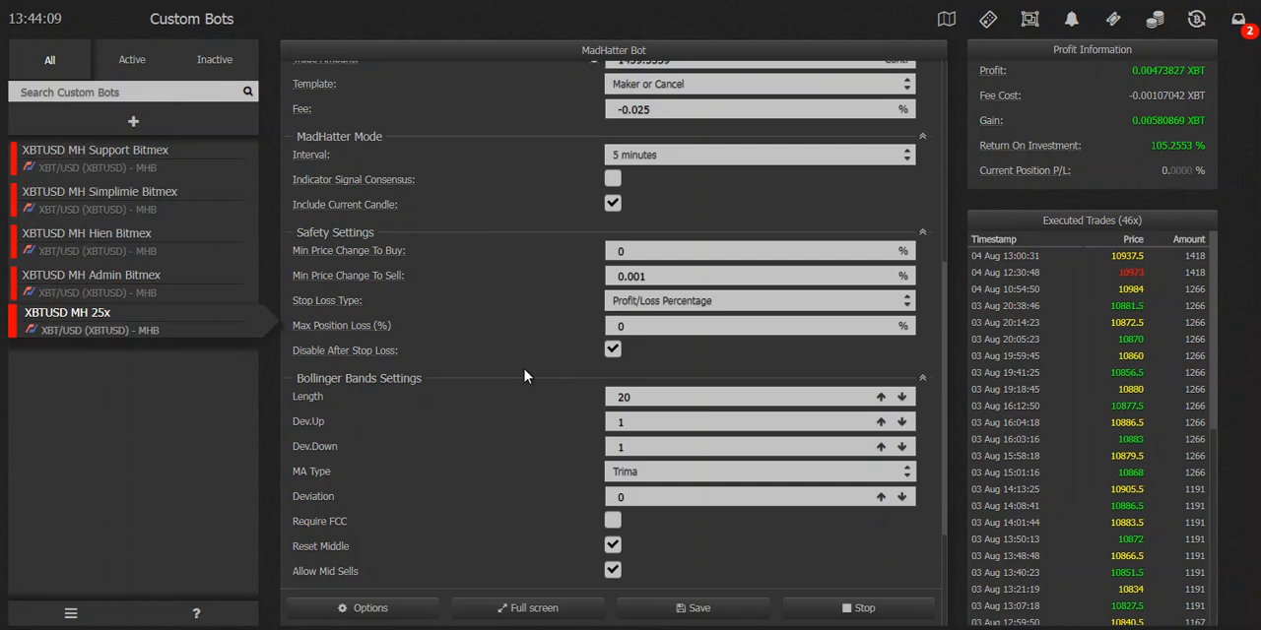
{"action": "scroll", "scroll_direction": "down", "scroll_amount": 3}
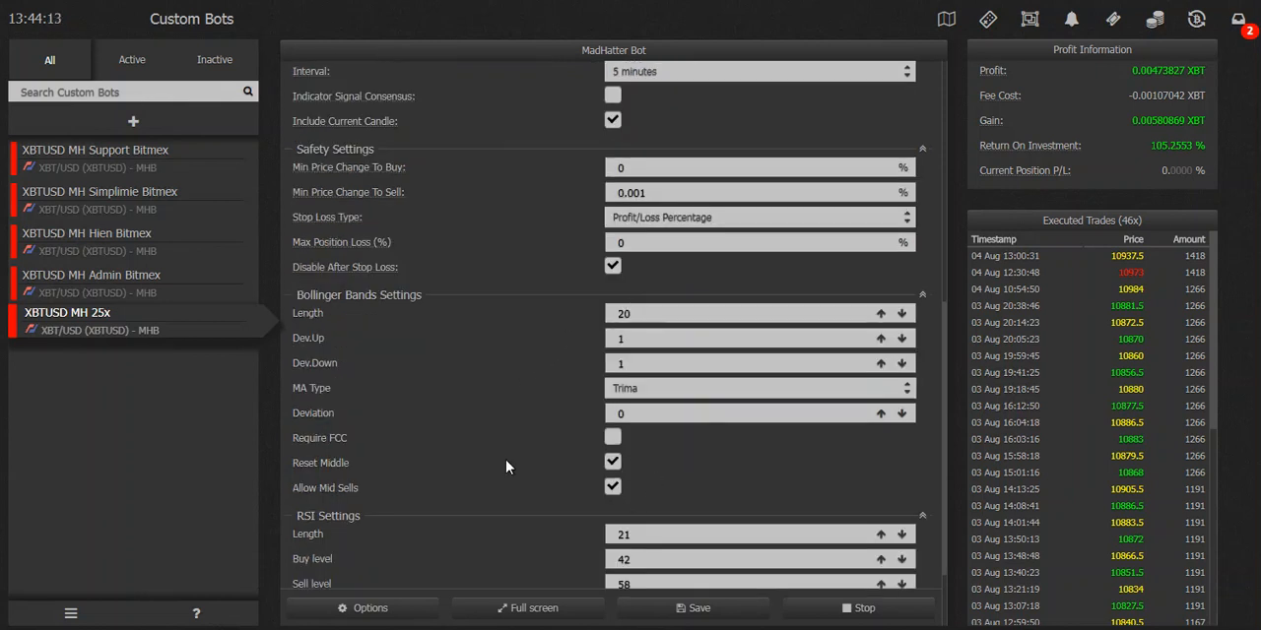
{"action": "scroll", "scroll_direction": "down", "scroll_amount": 3}
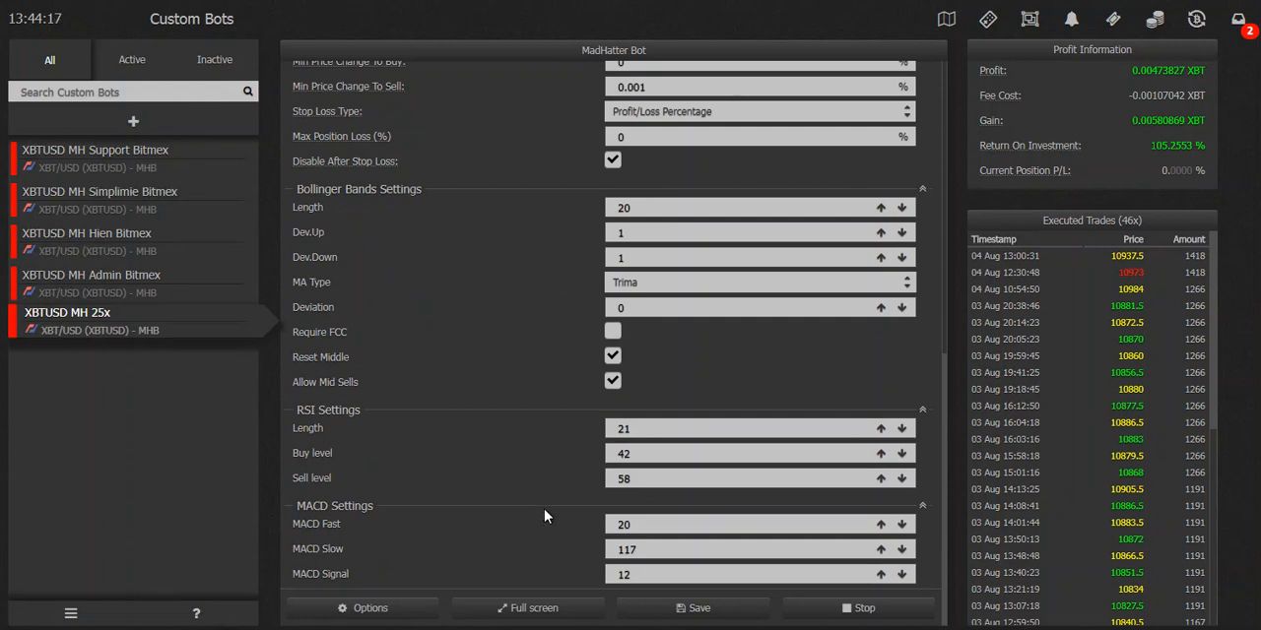
{"action": "mouse_move", "coordinate": [531, 494]}
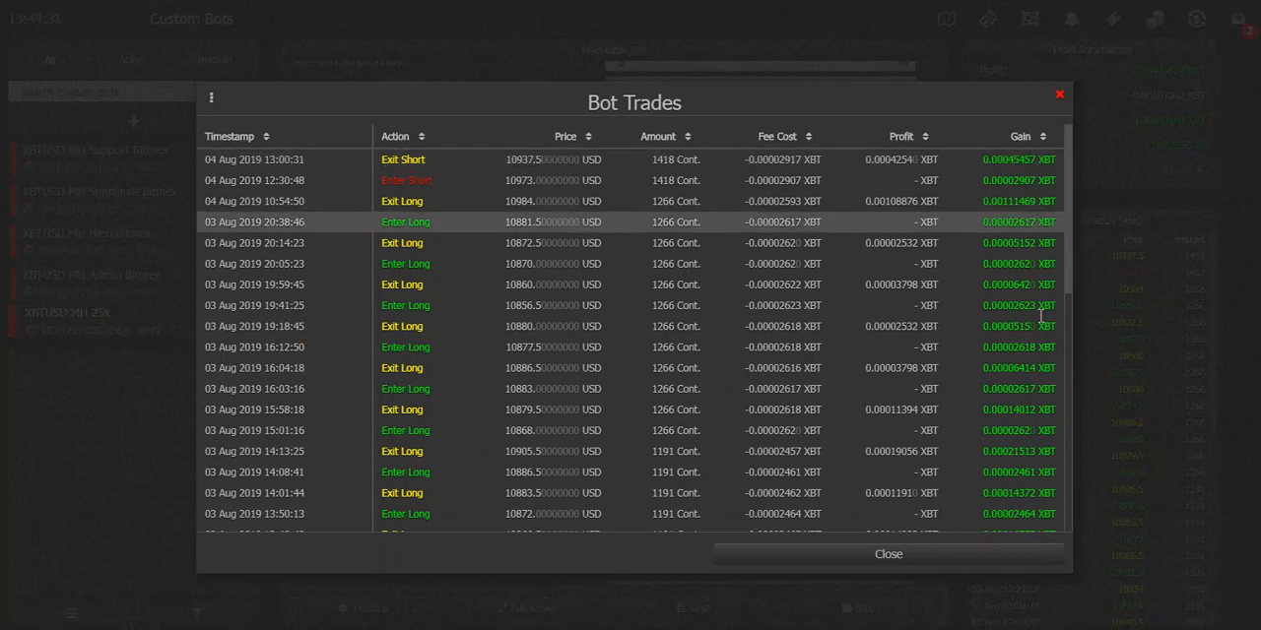
{"action": "scroll", "scroll_direction": "down", "scroll_amount": 3}
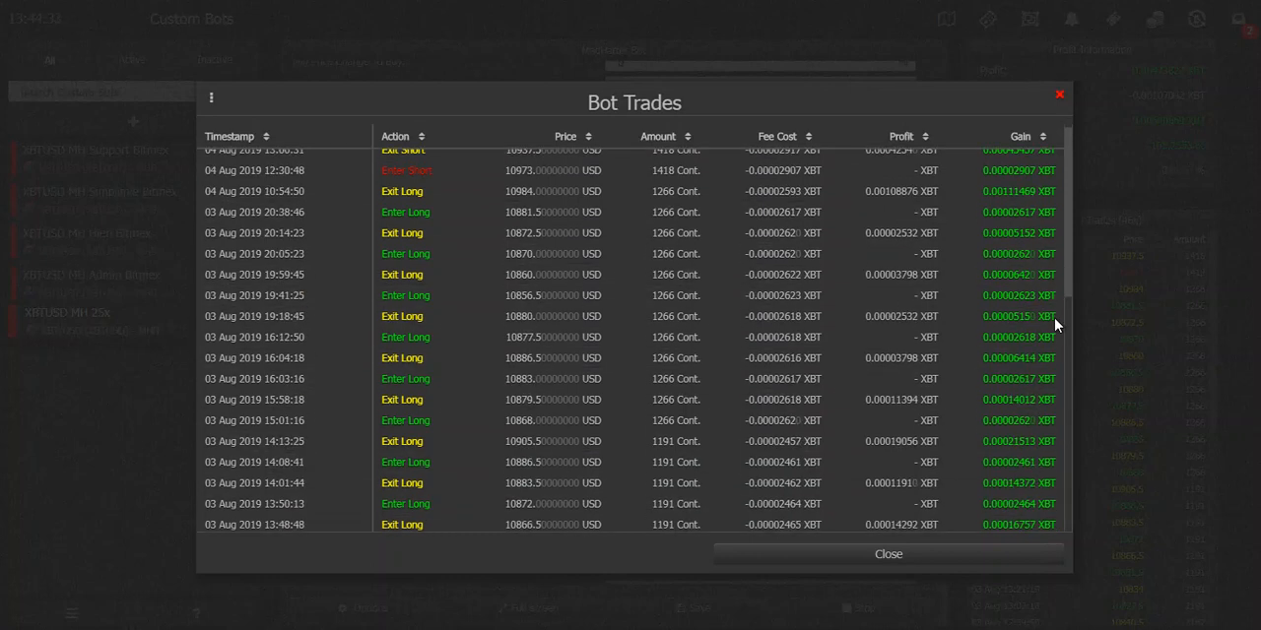
{"action": "scroll", "scroll_direction": "down", "scroll_amount": 3}
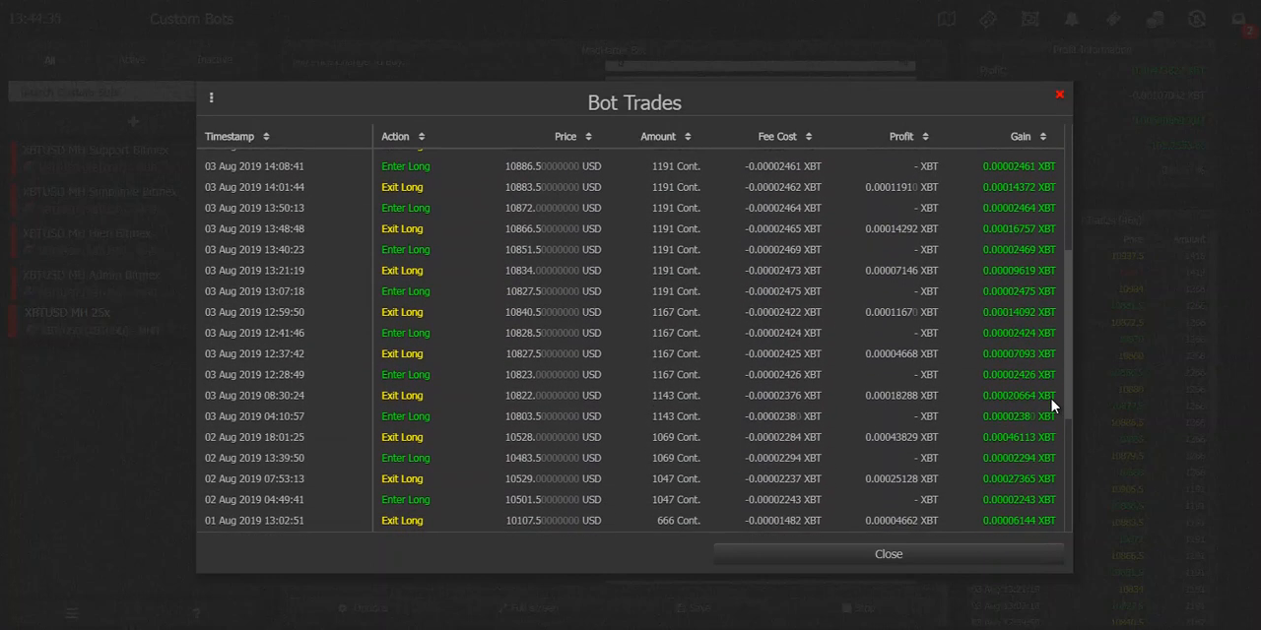
{"action": "scroll", "scroll_direction": "down", "scroll_amount": 3}
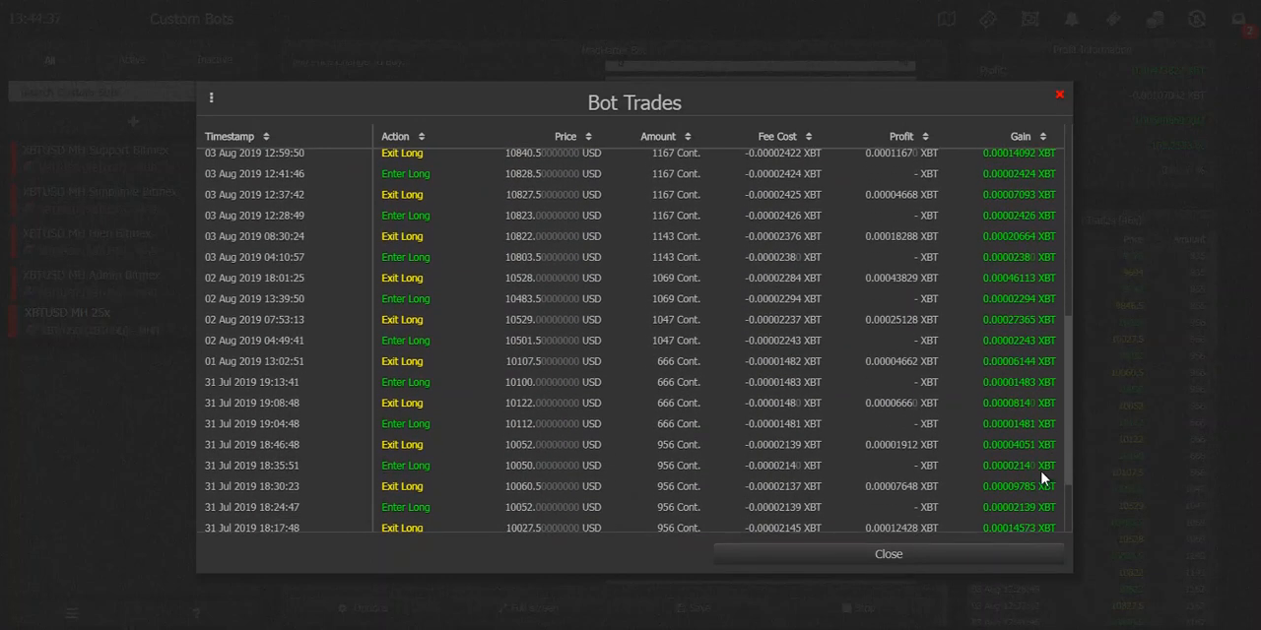
{"action": "scroll", "scroll_direction": "down", "scroll_amount": 3}
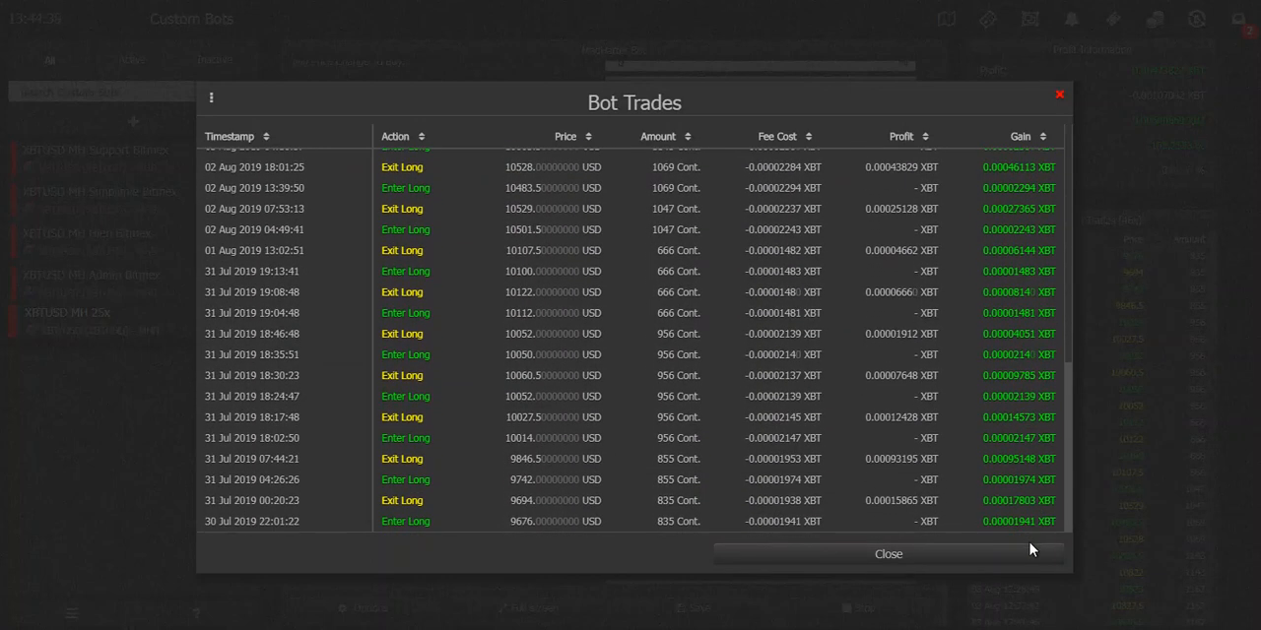
{"action": "mouse_move", "coordinate": [1060, 94]}
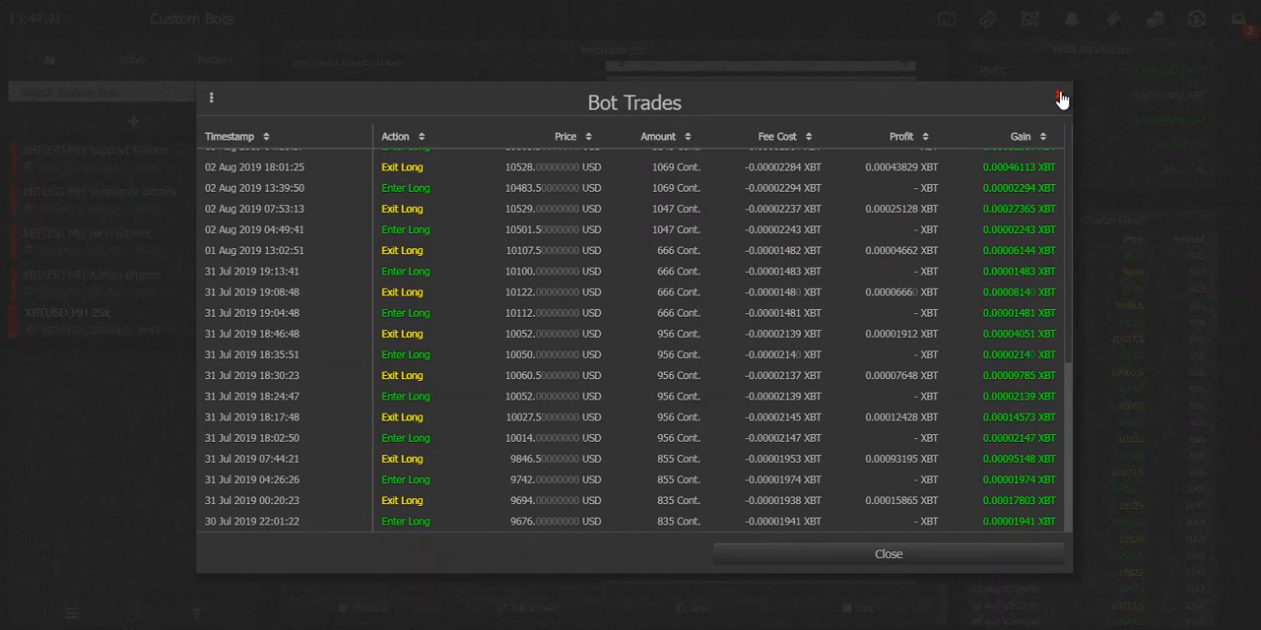
{"action": "left_click", "coordinate": [1059, 98]}
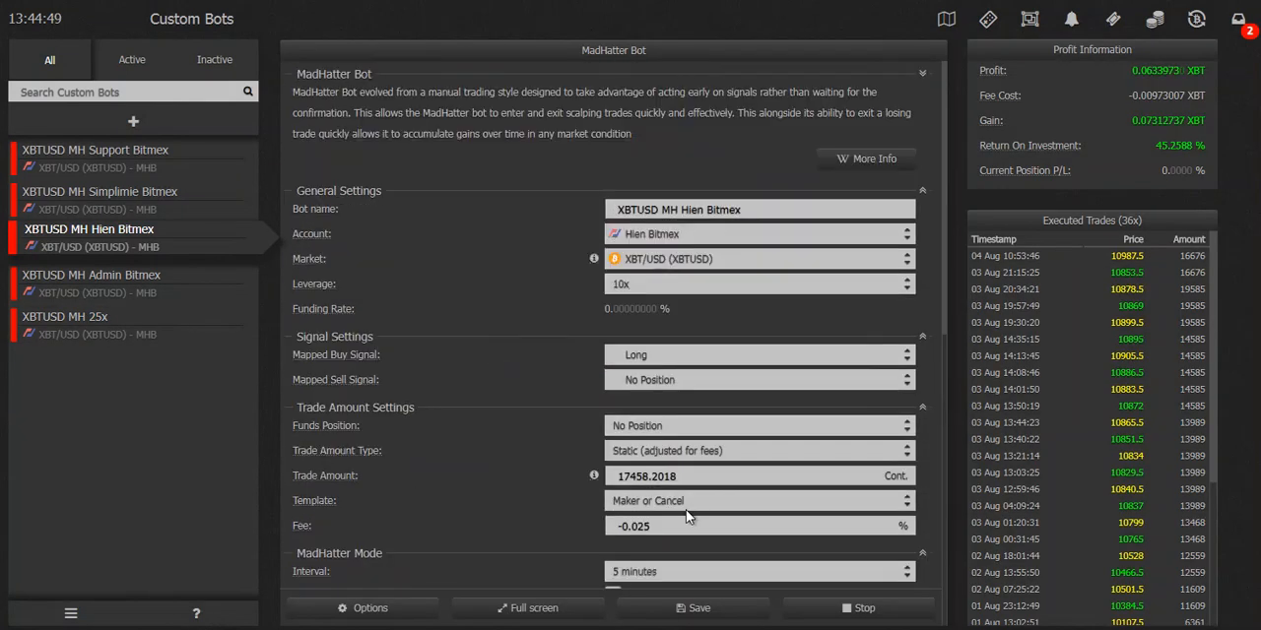
{"action": "mouse_move", "coordinate": [1122, 508]}
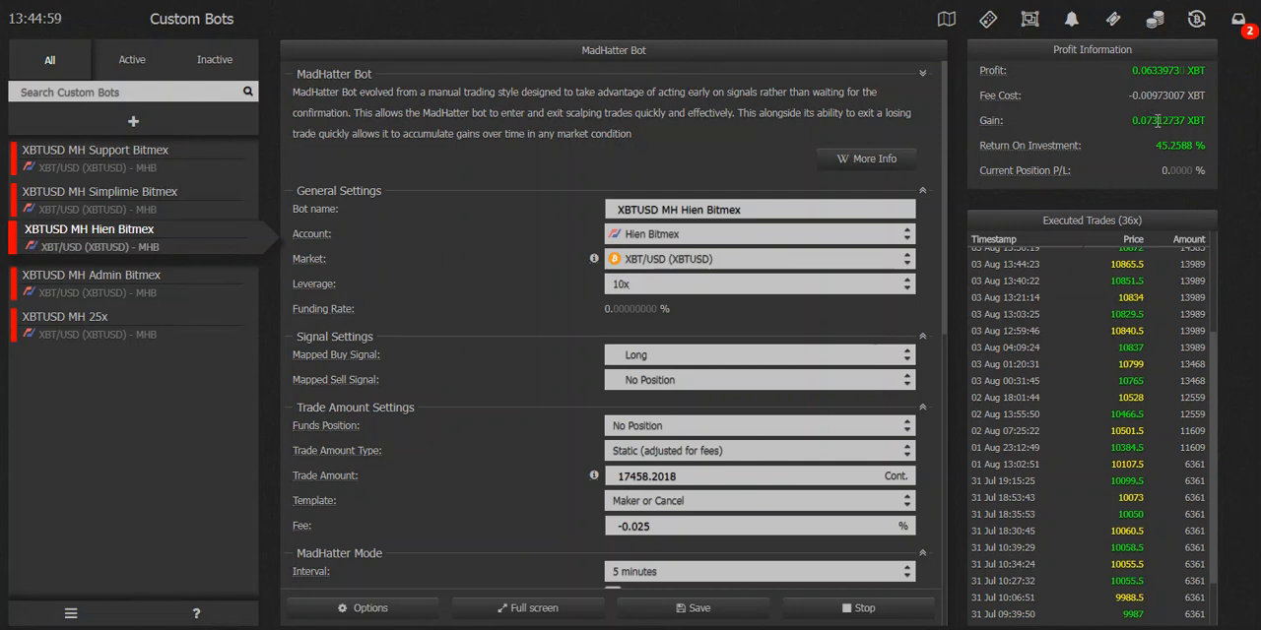
{"action": "mouse_move", "coordinate": [1160, 134]}
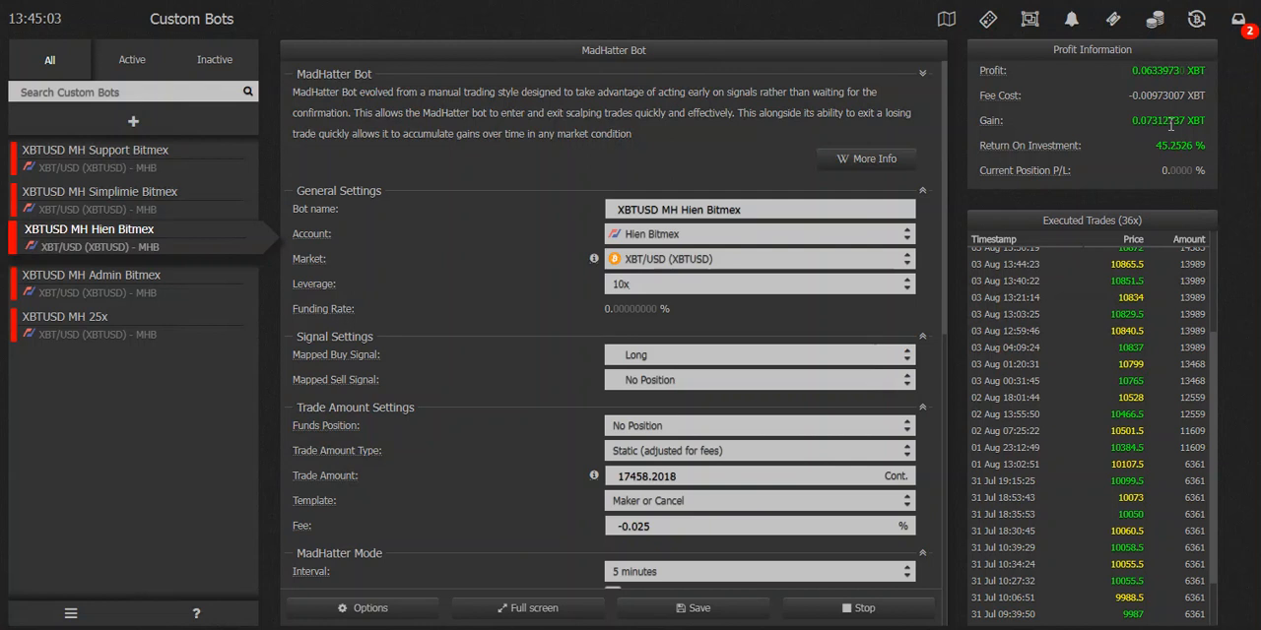
{"action": "mouse_move", "coordinate": [1212, 355]}
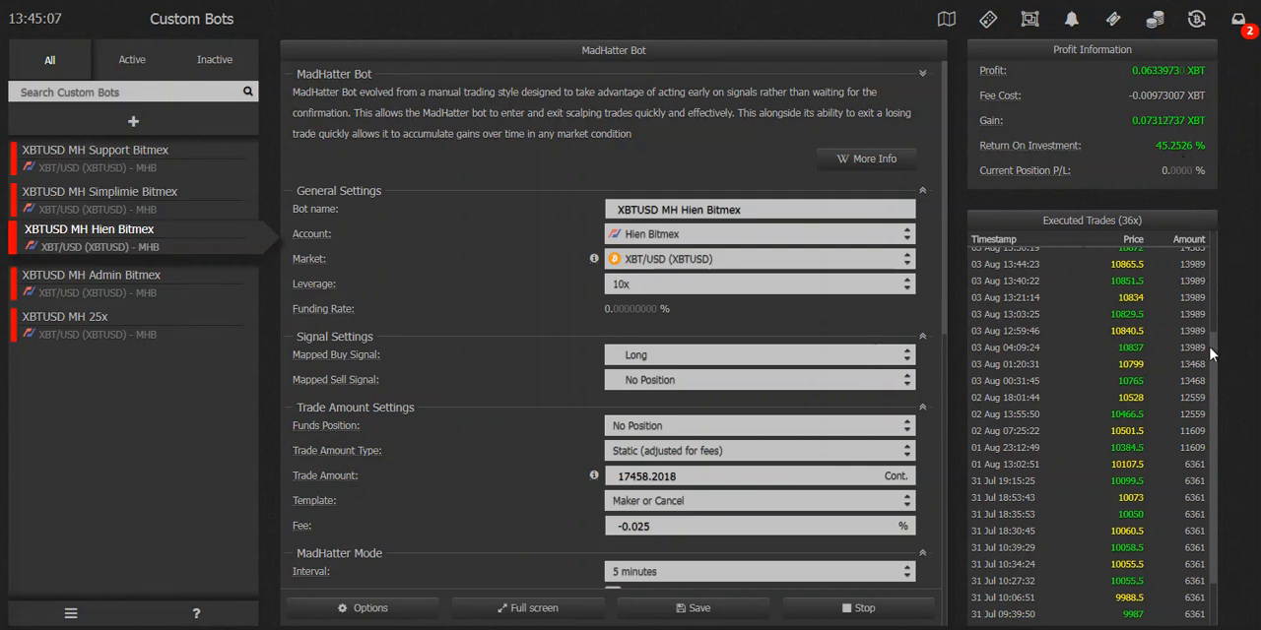
- Scroll through the XBTUSD MH Hien Bitmex bot's Executed Trades panel
{"action": "scroll", "scroll_direction": "down", "scroll_amount": 3}
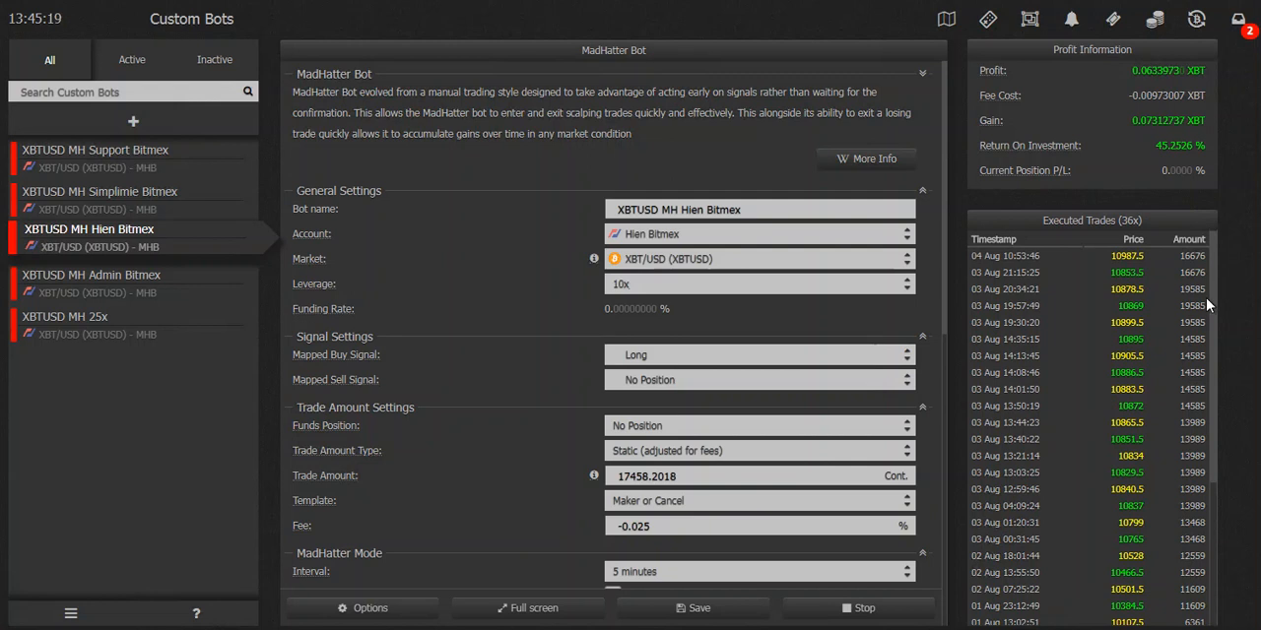
{"action": "mouse_move", "coordinate": [780, 386]}
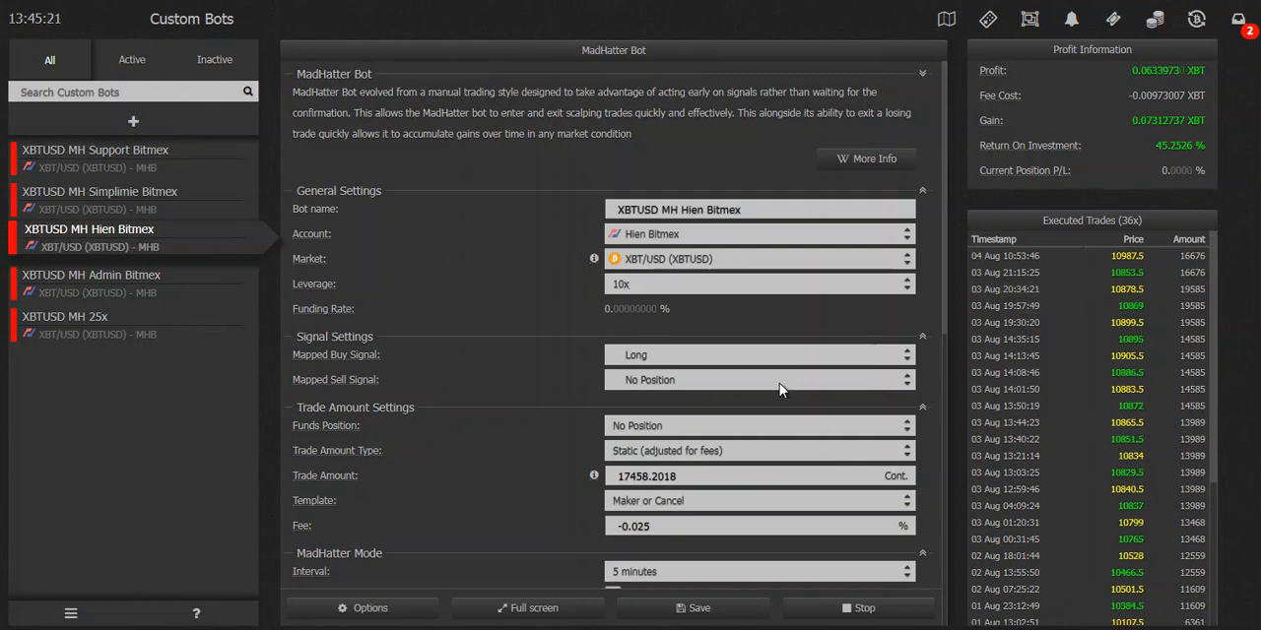
{"action": "mouse_move", "coordinate": [555, 337]}
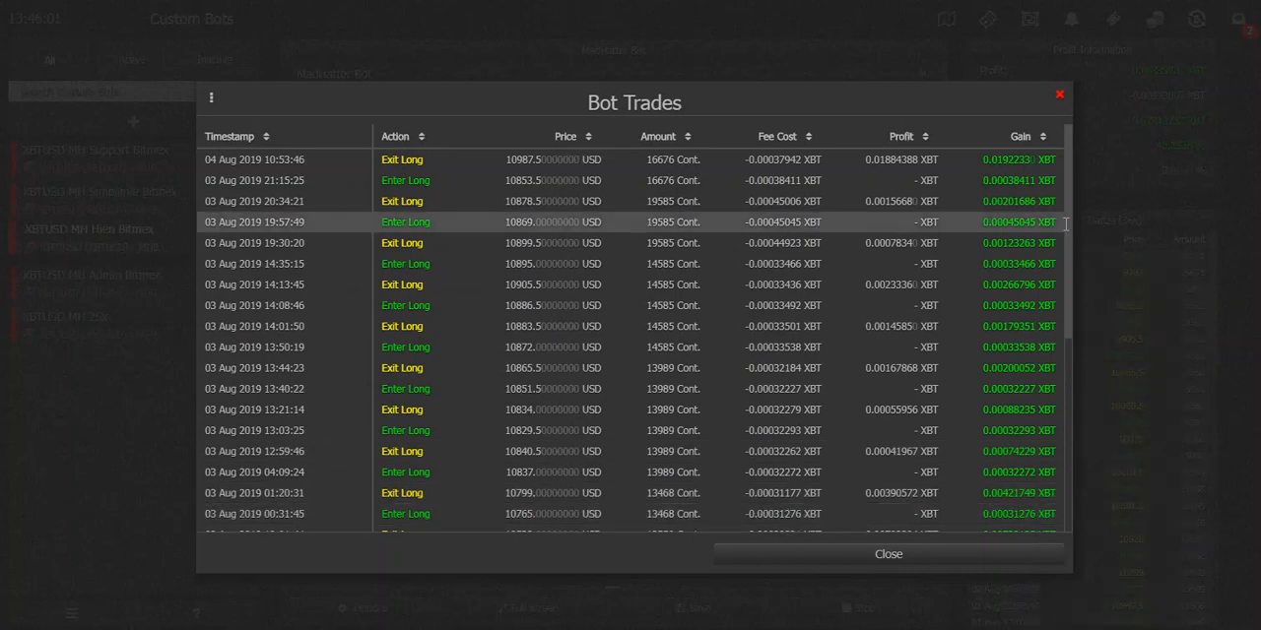
{"action": "scroll", "scroll_direction": "down", "scroll_amount": 3}
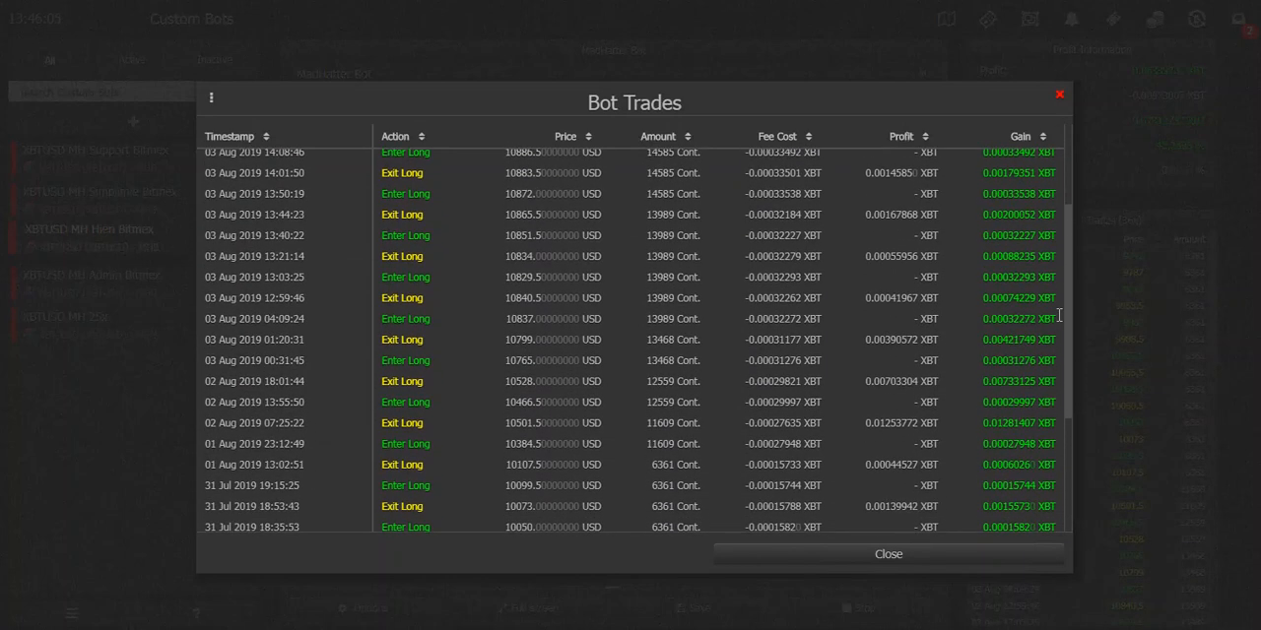
{"action": "scroll", "scroll_direction": "down", "scroll_amount": 3}
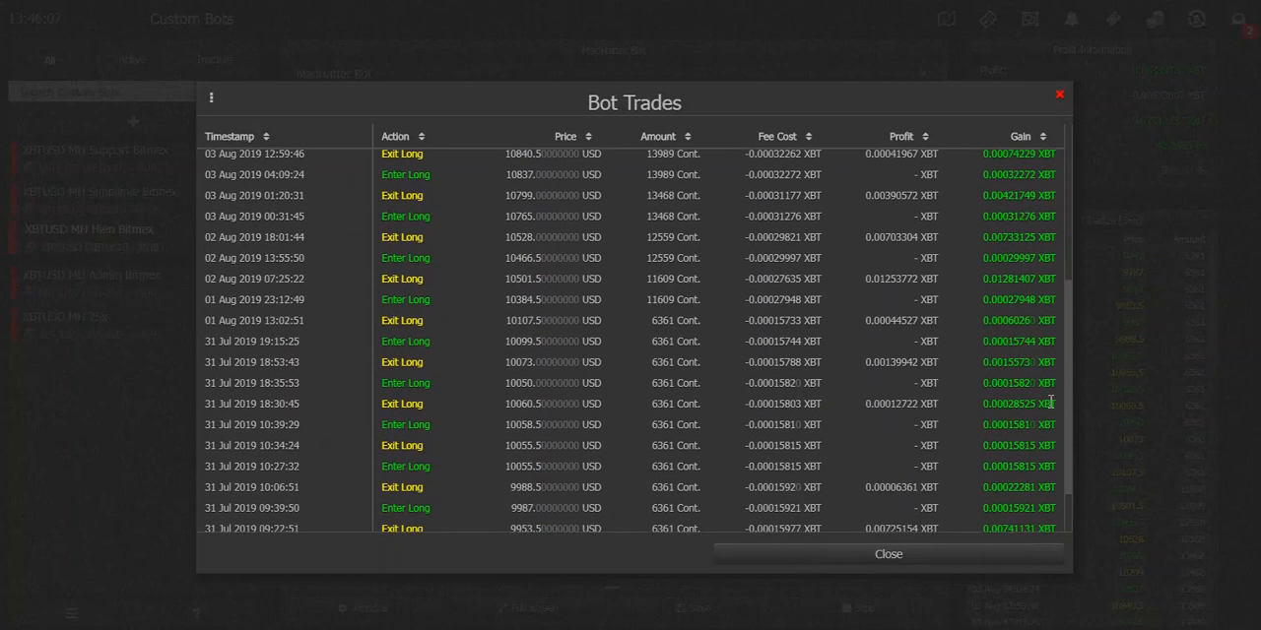
{"action": "scroll", "scroll_direction": "down", "scroll_amount": 3}
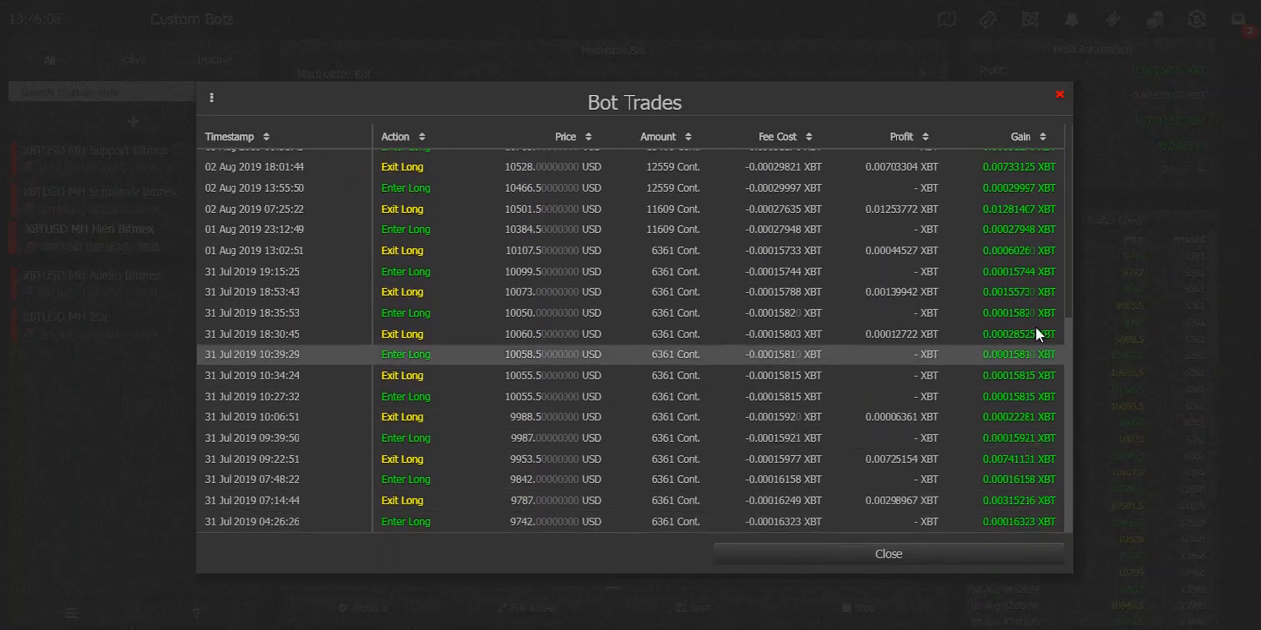
{"action": "mouse_move", "coordinate": [1071, 425]}
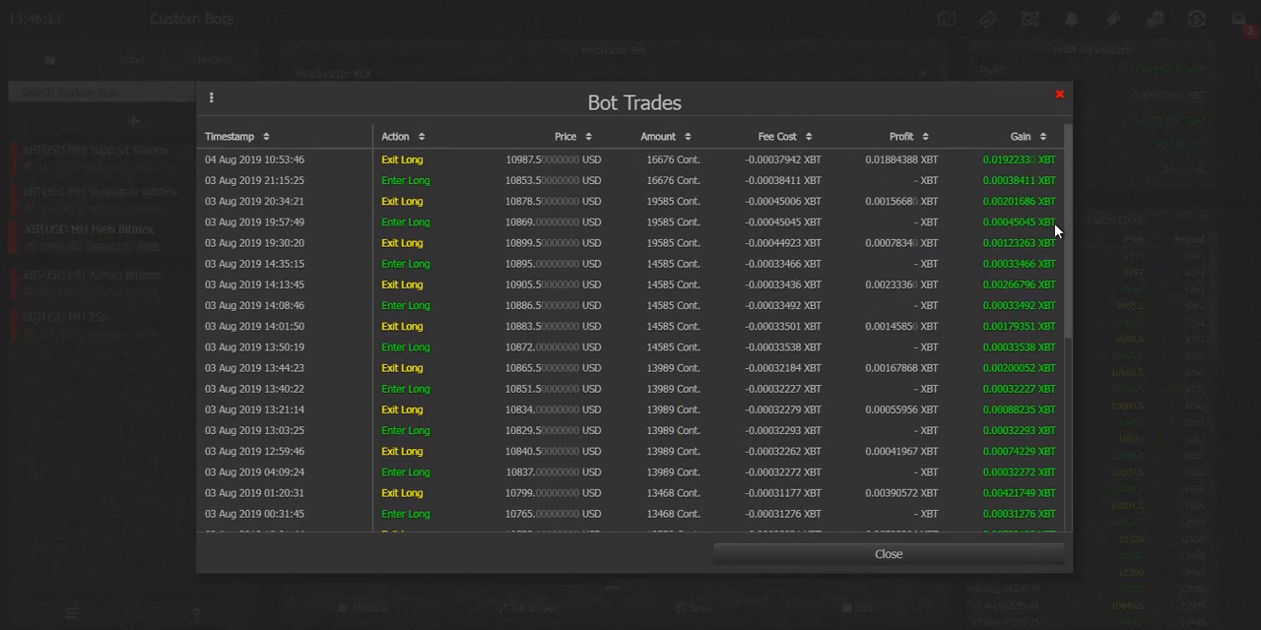
{"action": "scroll", "scroll_direction": "down", "scroll_amount": 3}
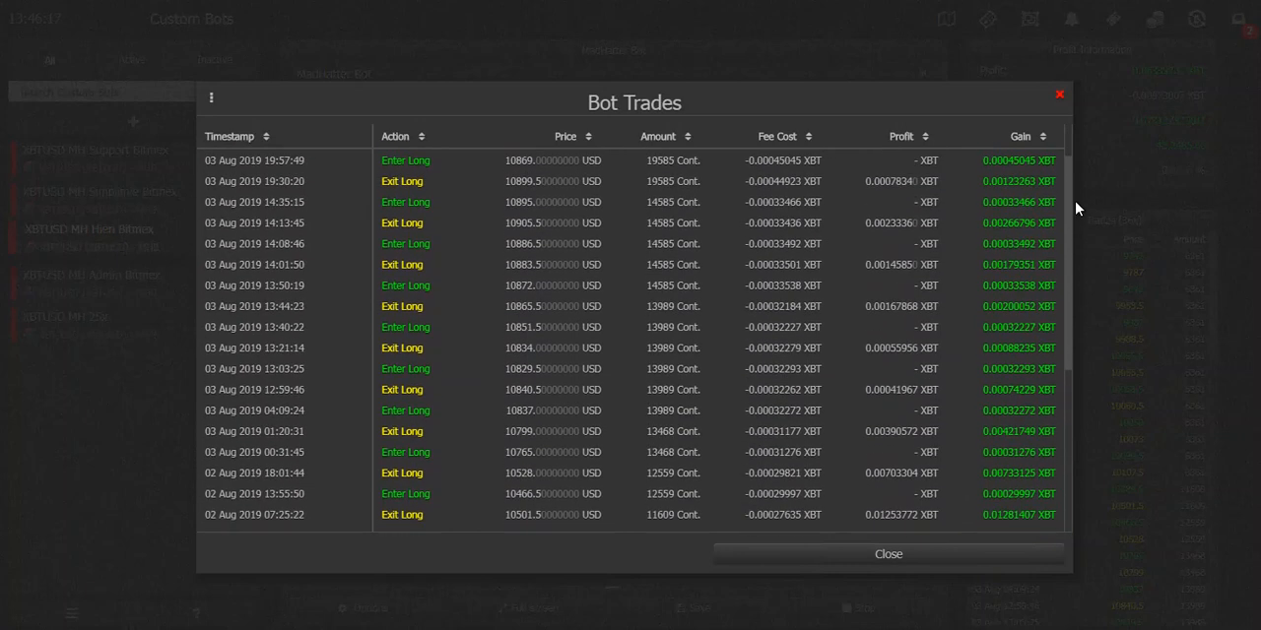
{"action": "scroll", "scroll_direction": "up", "scroll_amount": 3}
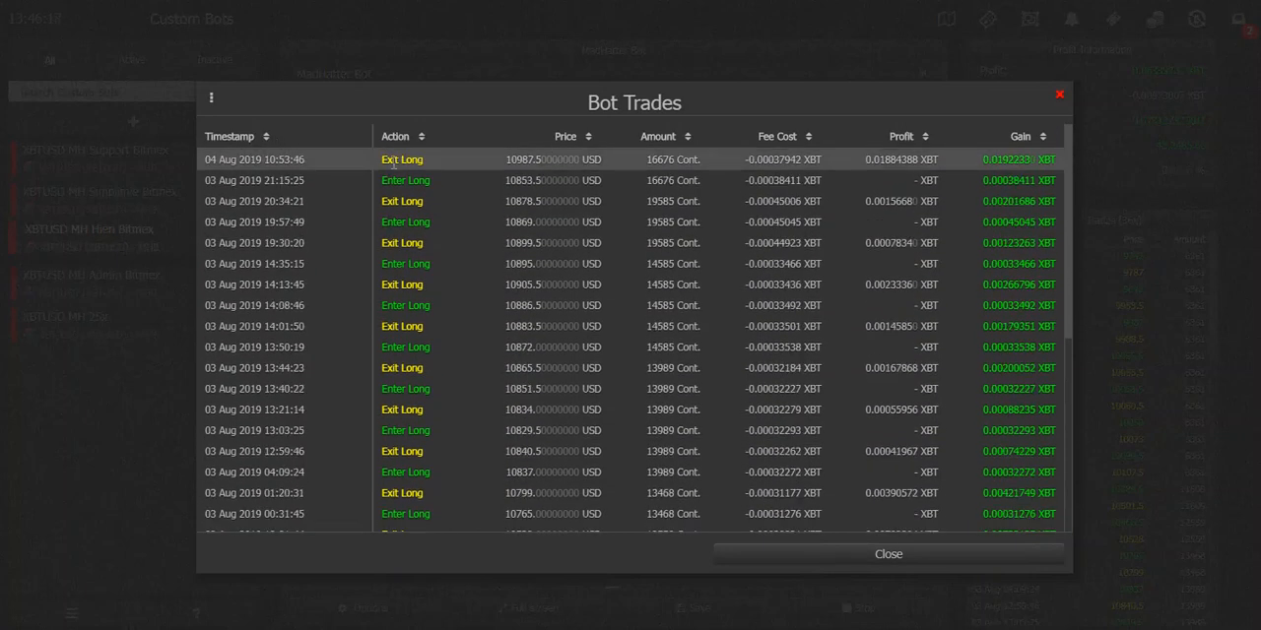
{"action": "left_click", "coordinate": [1060, 94]}
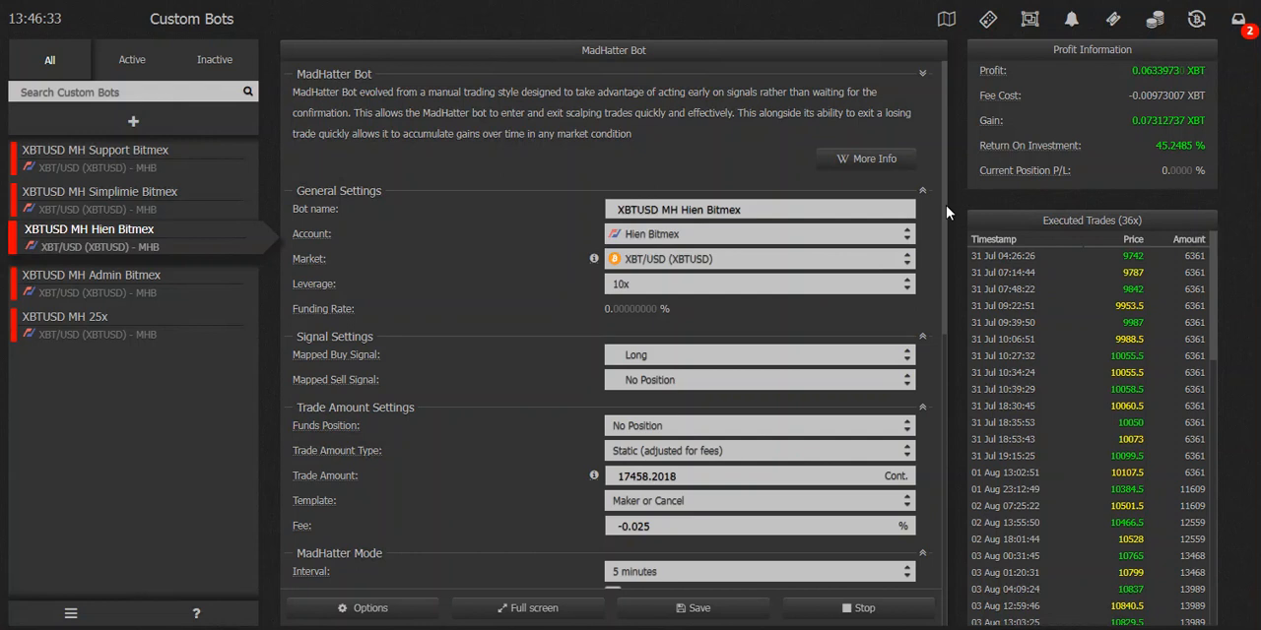
- Scroll the Hien Bitmex settings past Safety Settings to Bollinger Bands, RSI and MACD values
{"action": "scroll", "scroll_direction": "down", "scroll_amount": 3}
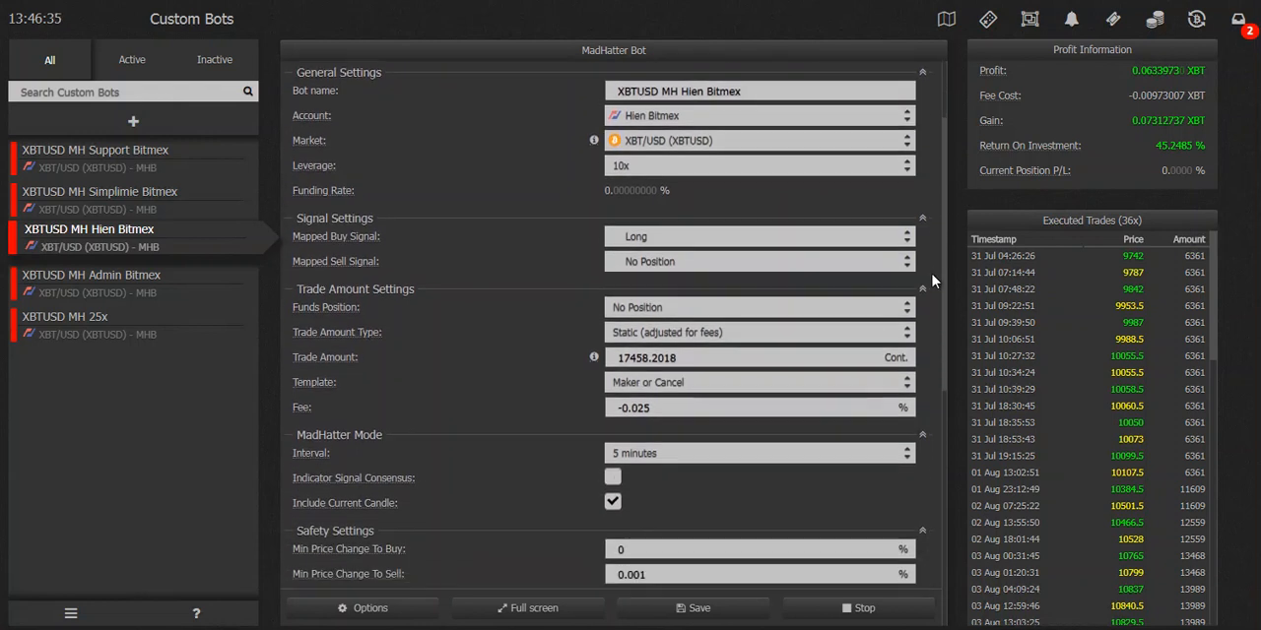
{"action": "scroll", "scroll_direction": "down", "scroll_amount": 3}
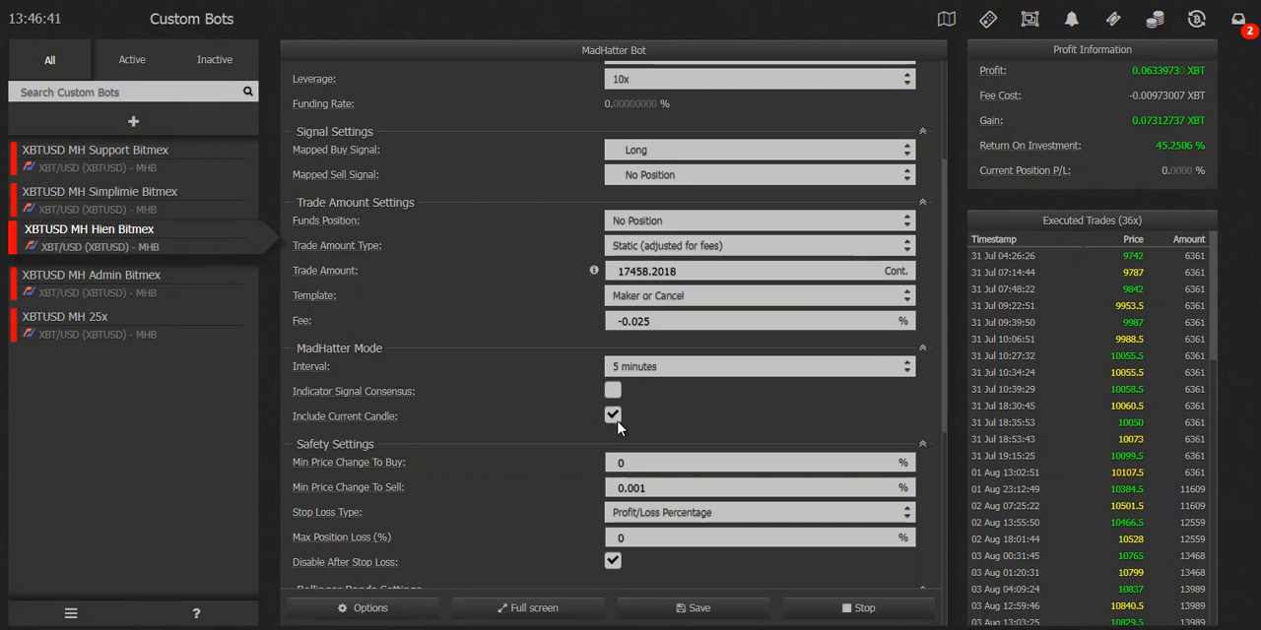
{"action": "scroll", "scroll_direction": "down", "scroll_amount": 3}
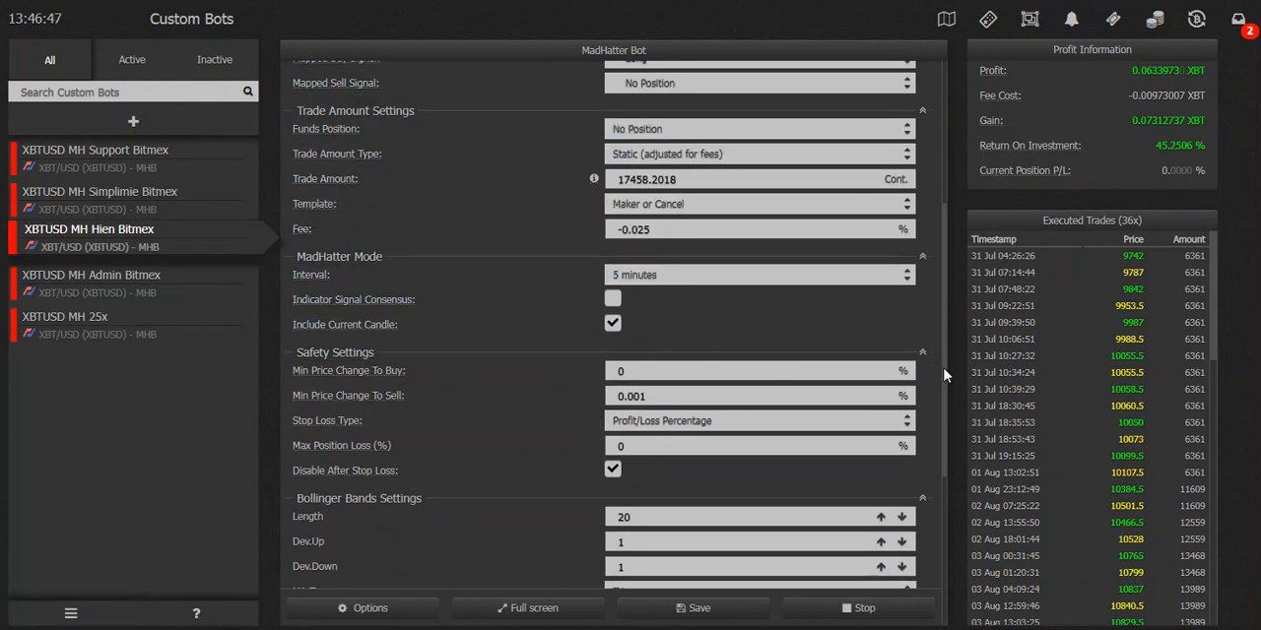
{"action": "scroll", "scroll_direction": "down", "scroll_amount": 3}
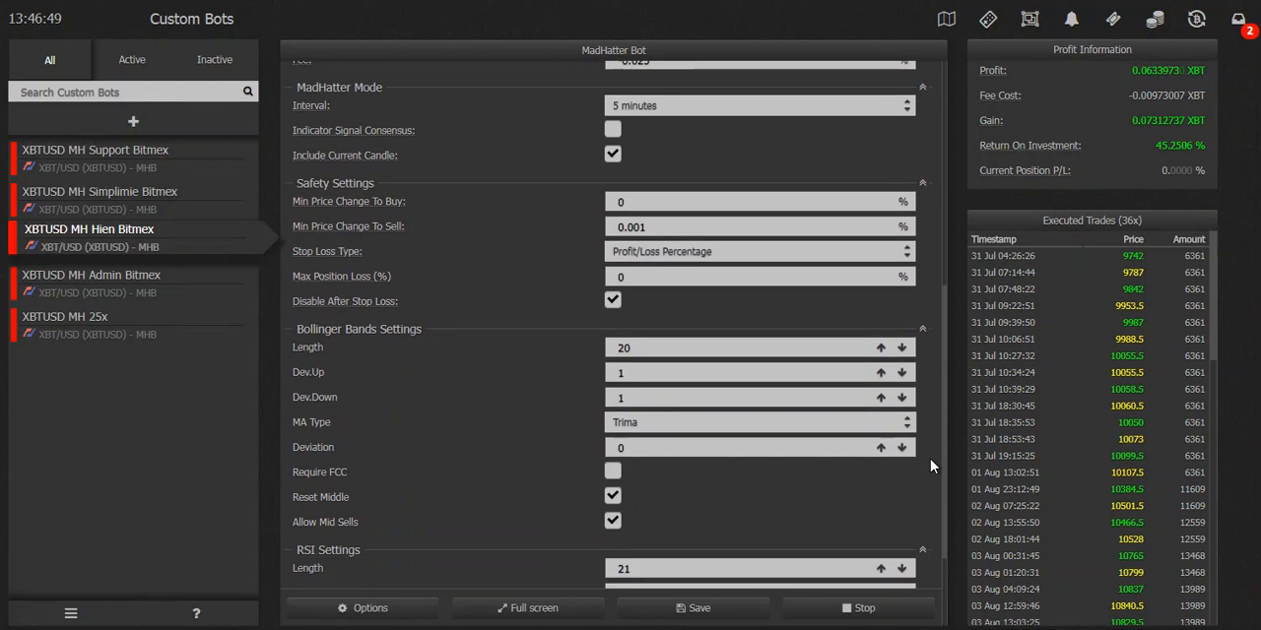
{"action": "scroll", "scroll_direction": "down", "scroll_amount": 3}
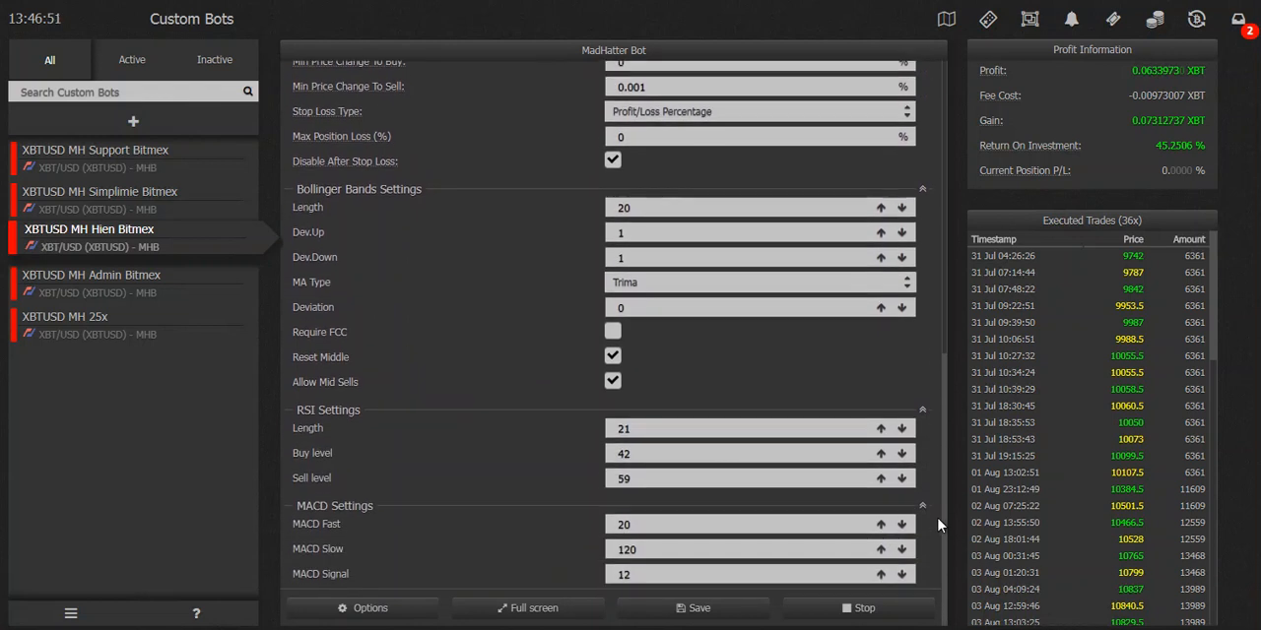
{"action": "mouse_move", "coordinate": [236, 256]}
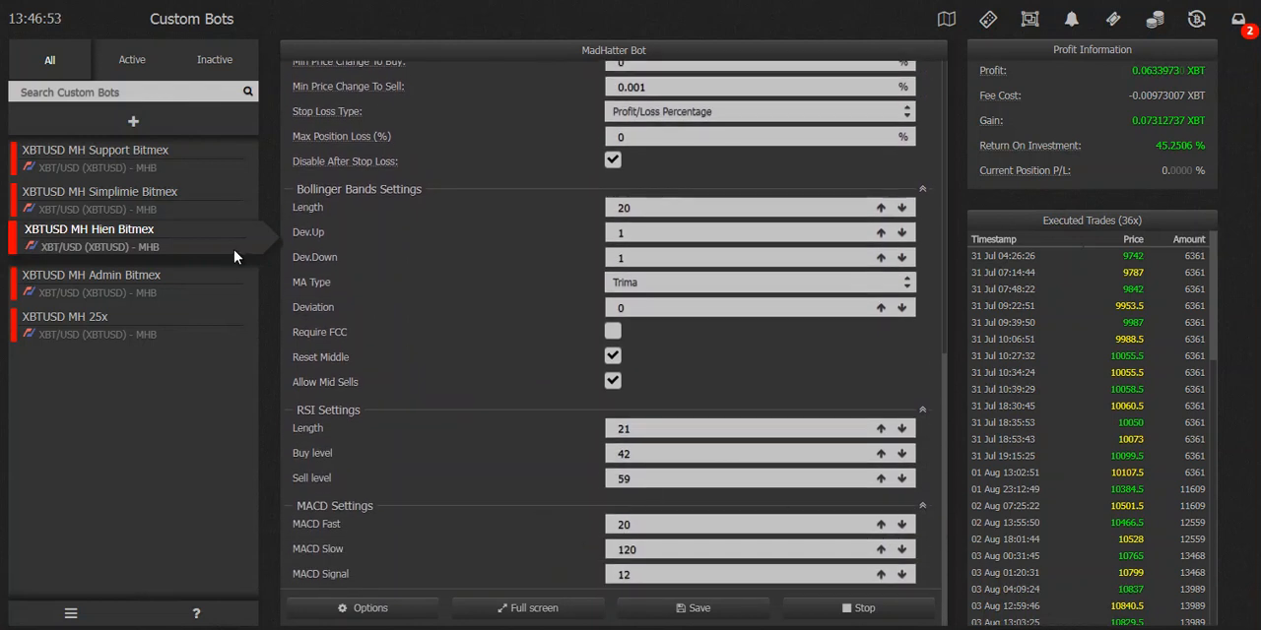
{"action": "mouse_move", "coordinate": [374, 309]}
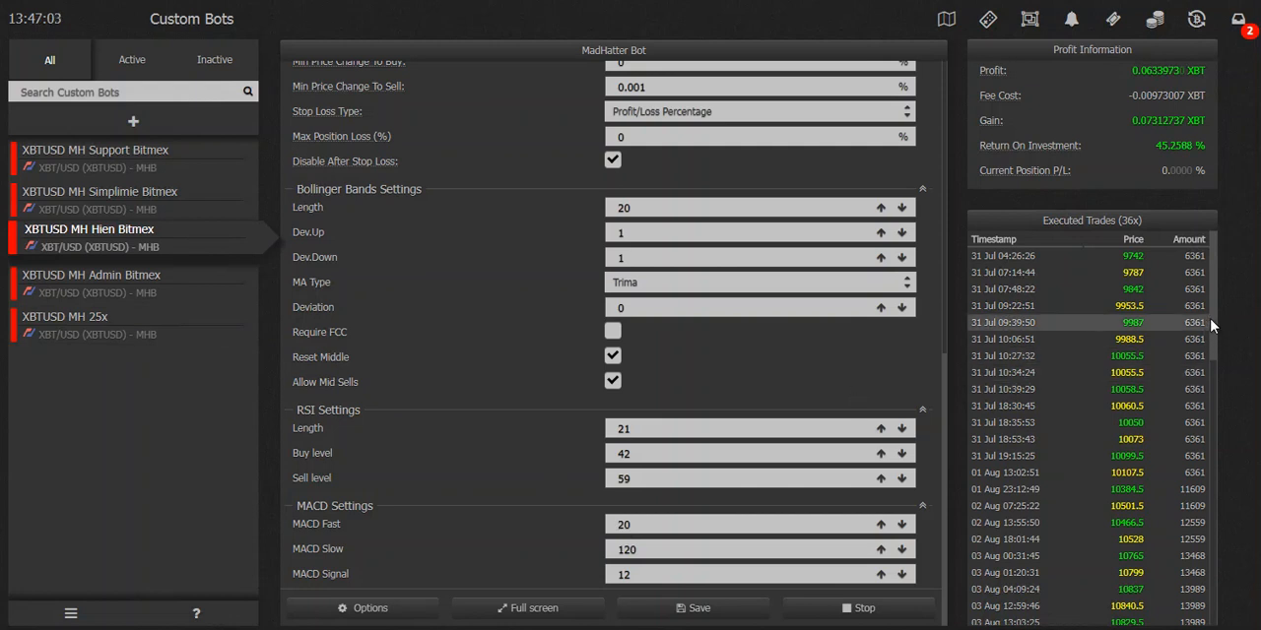
{"action": "scroll", "scroll_direction": "down", "scroll_amount": 3}
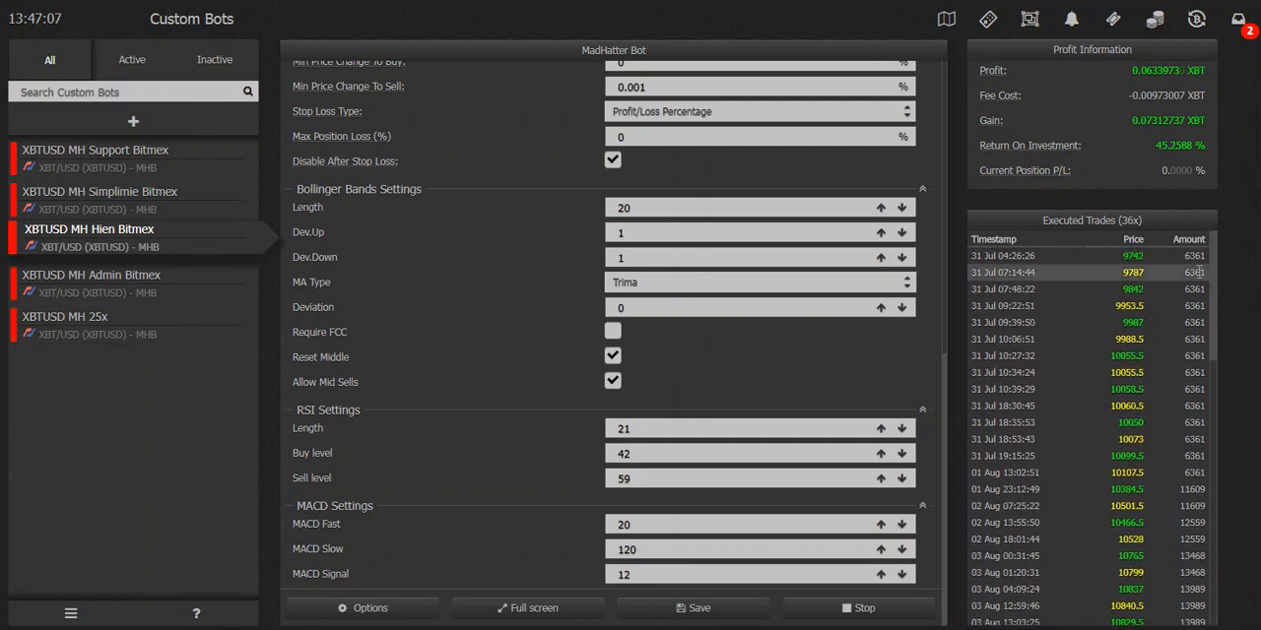
{"action": "mouse_move", "coordinate": [866, 217]}
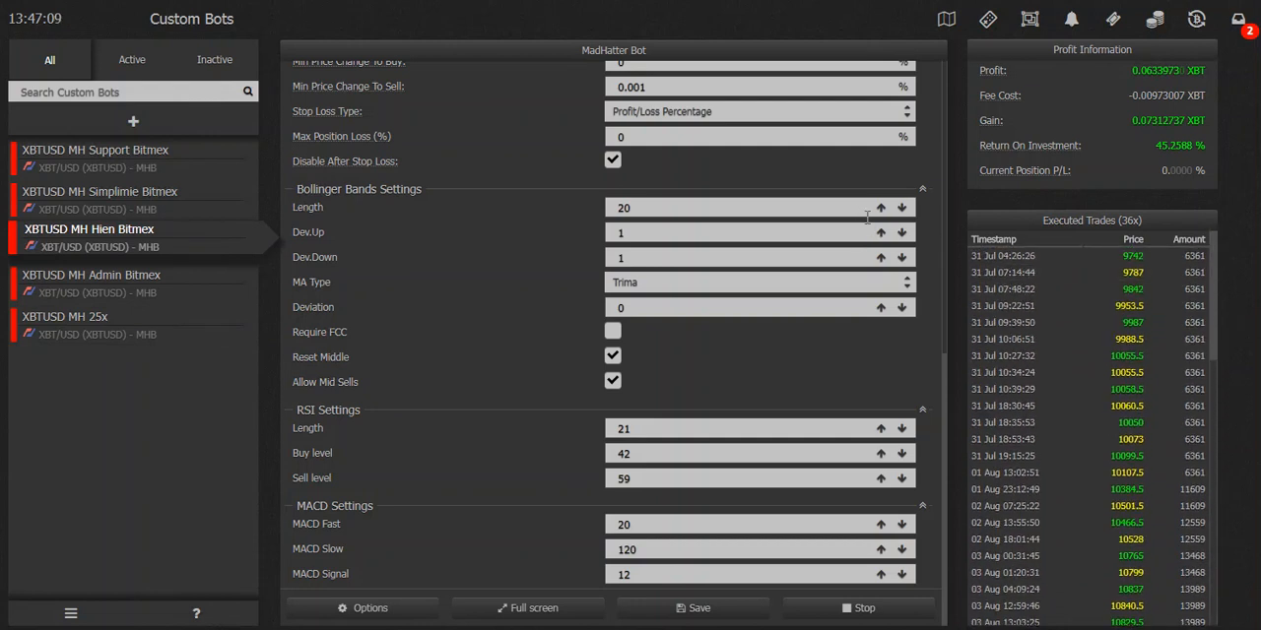
{"action": "mouse_move", "coordinate": [512, 315]}
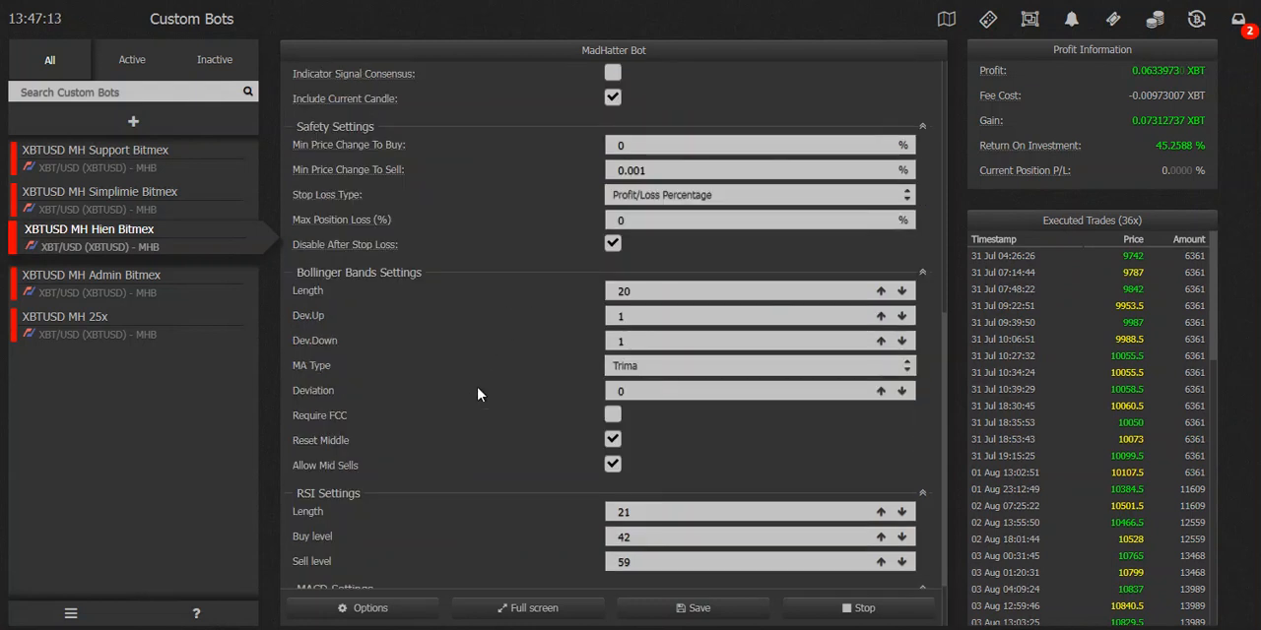
{"action": "mouse_move", "coordinate": [505, 359]}
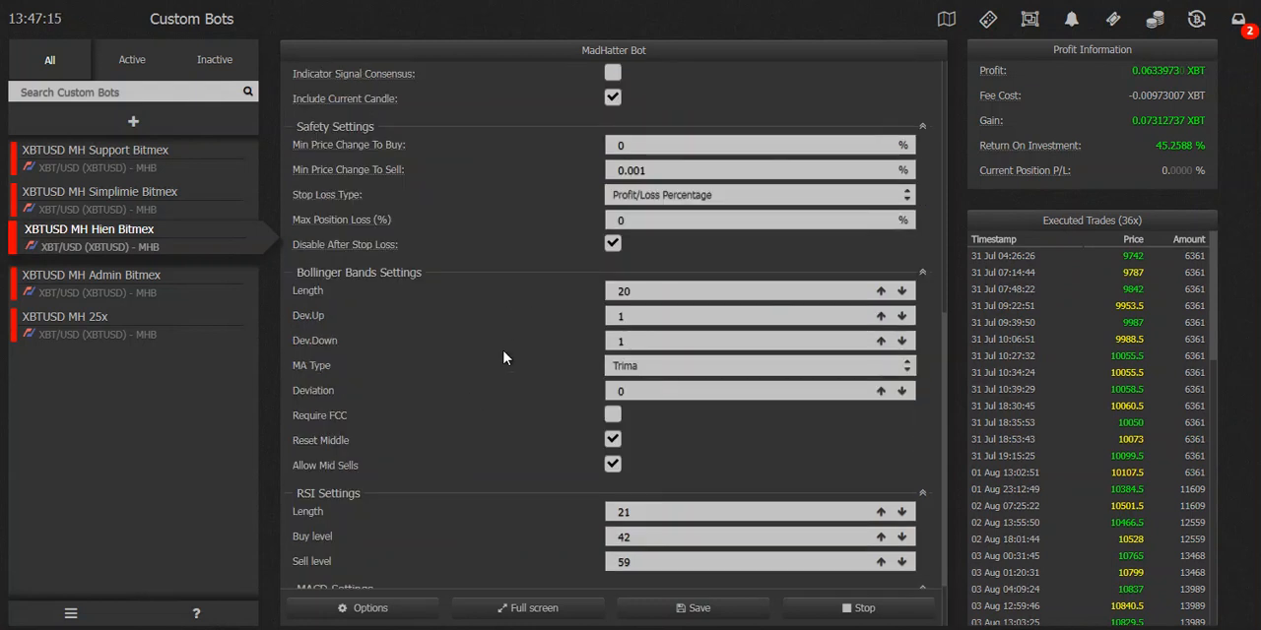
{"action": "mouse_move", "coordinate": [501, 358]}
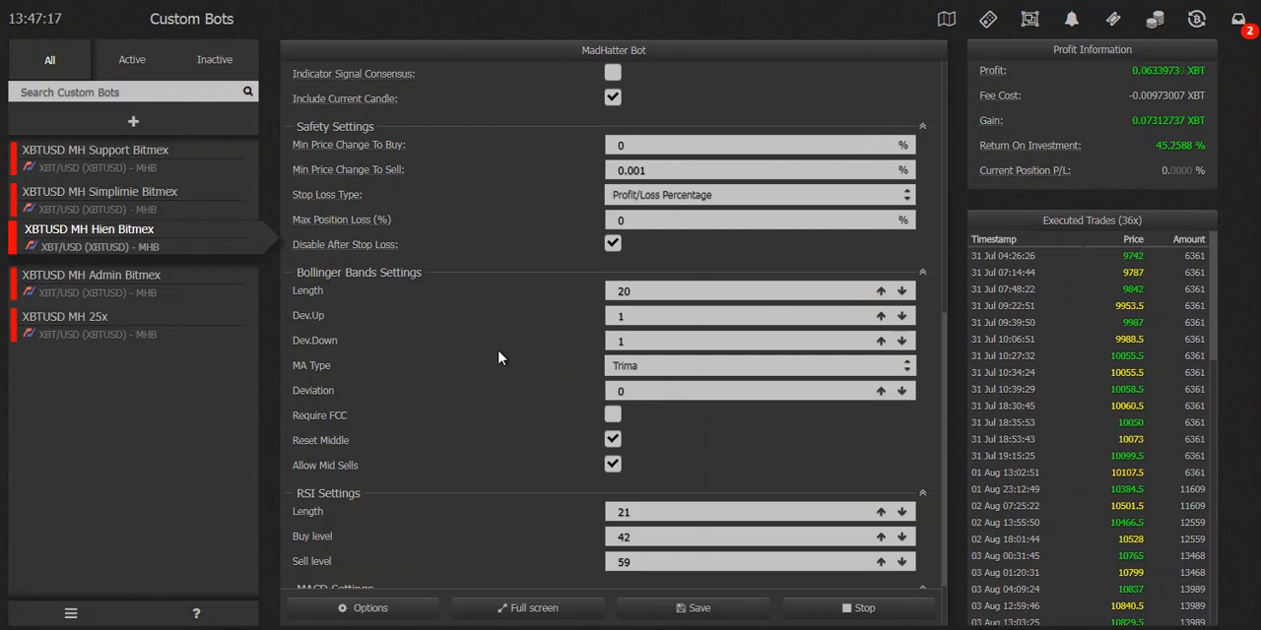
{"action": "mouse_move", "coordinate": [492, 325]}
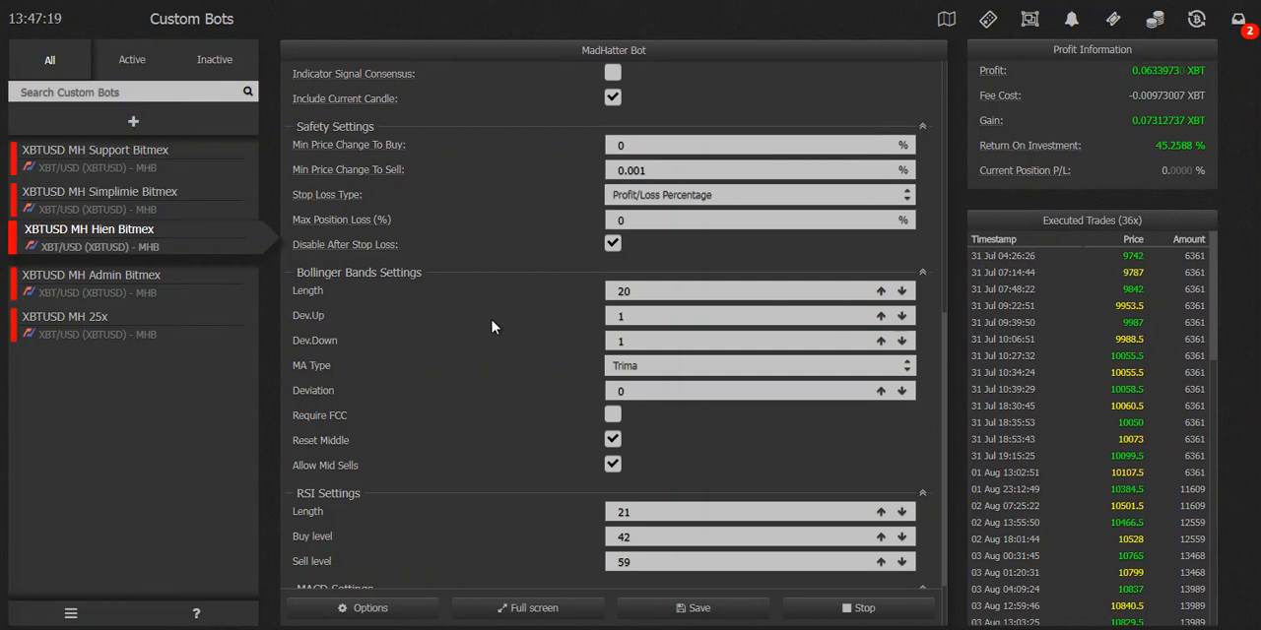
{"action": "mouse_move", "coordinate": [482, 323]}
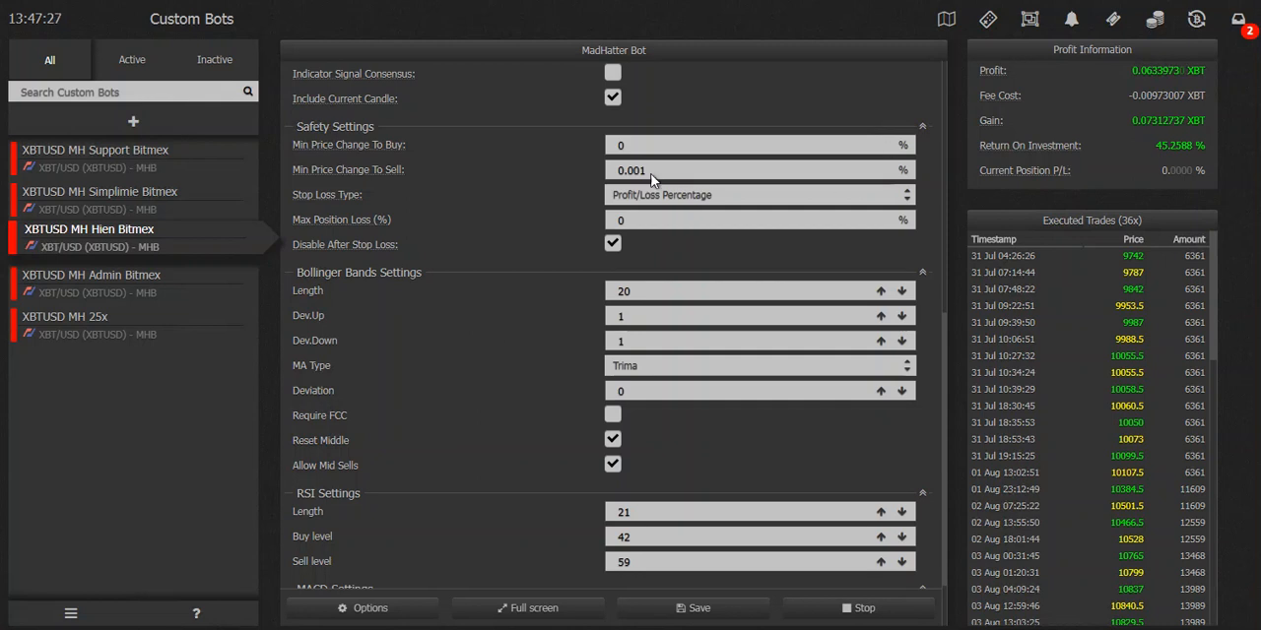
{"action": "mouse_move", "coordinate": [205, 252]}
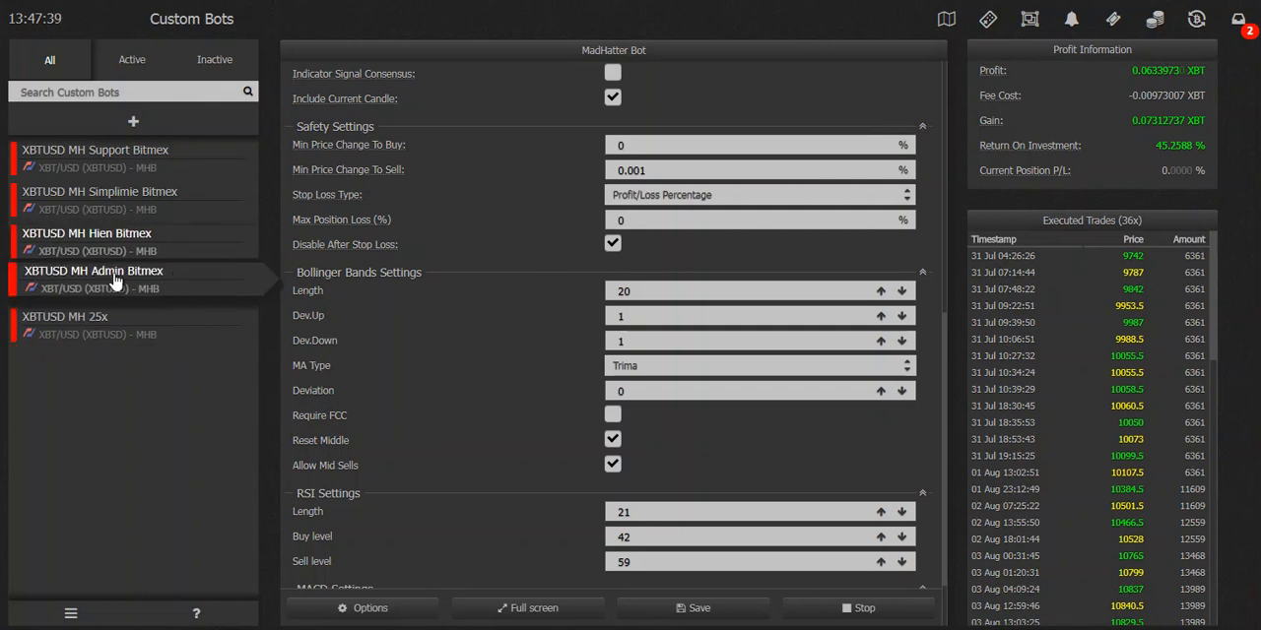
{"action": "mouse_move", "coordinate": [113, 283]}
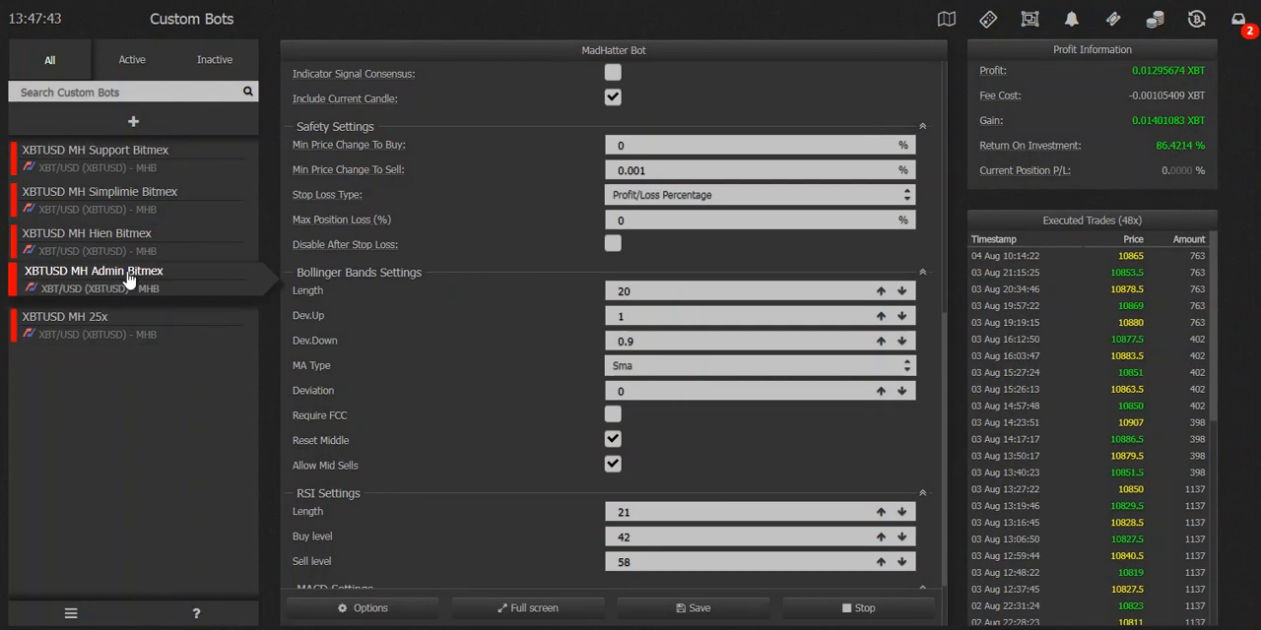
{"action": "mouse_move", "coordinate": [1225, 315]}
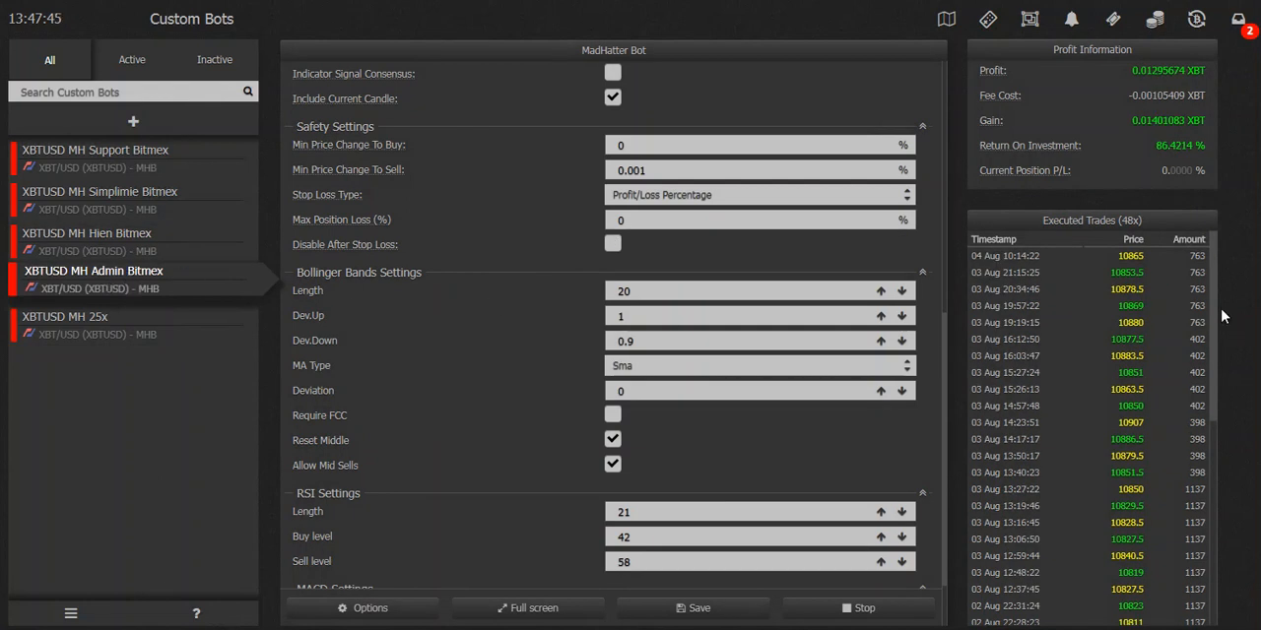
- Scroll through the XBTUSD MH Admin Bitmex bot's Executed Trades (48x) table
{"action": "scroll", "scroll_direction": "down", "scroll_amount": 3}
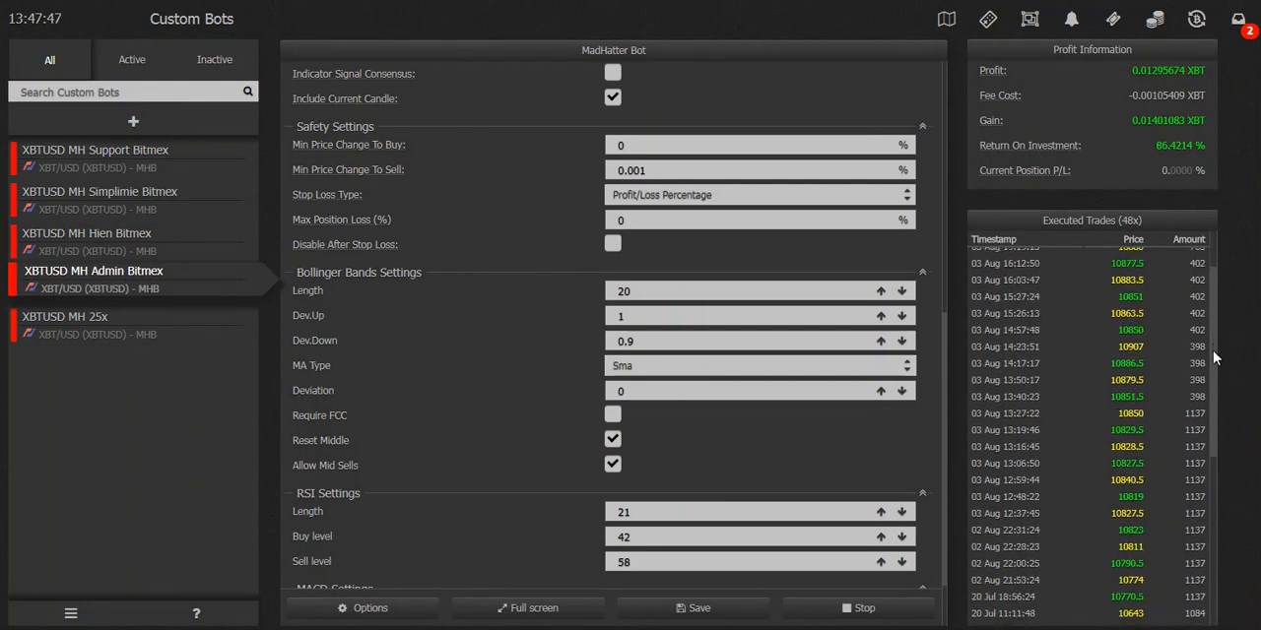
{"action": "scroll", "scroll_direction": "down", "scroll_amount": 3}
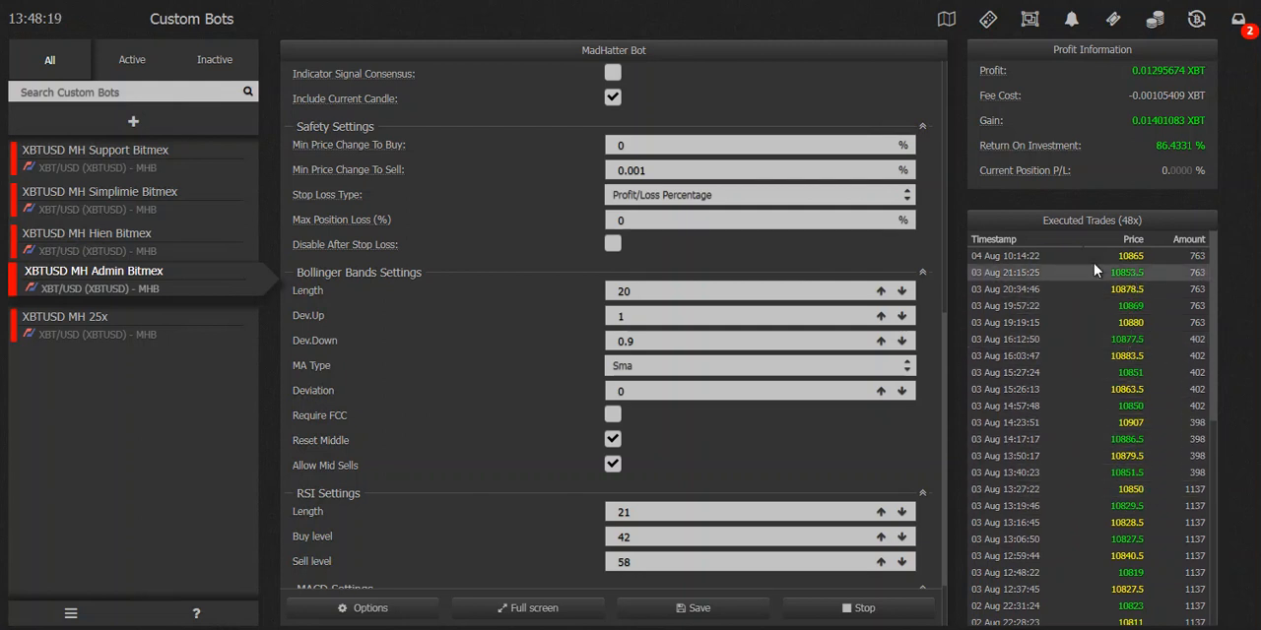
{"action": "mouse_move", "coordinate": [953, 342]}
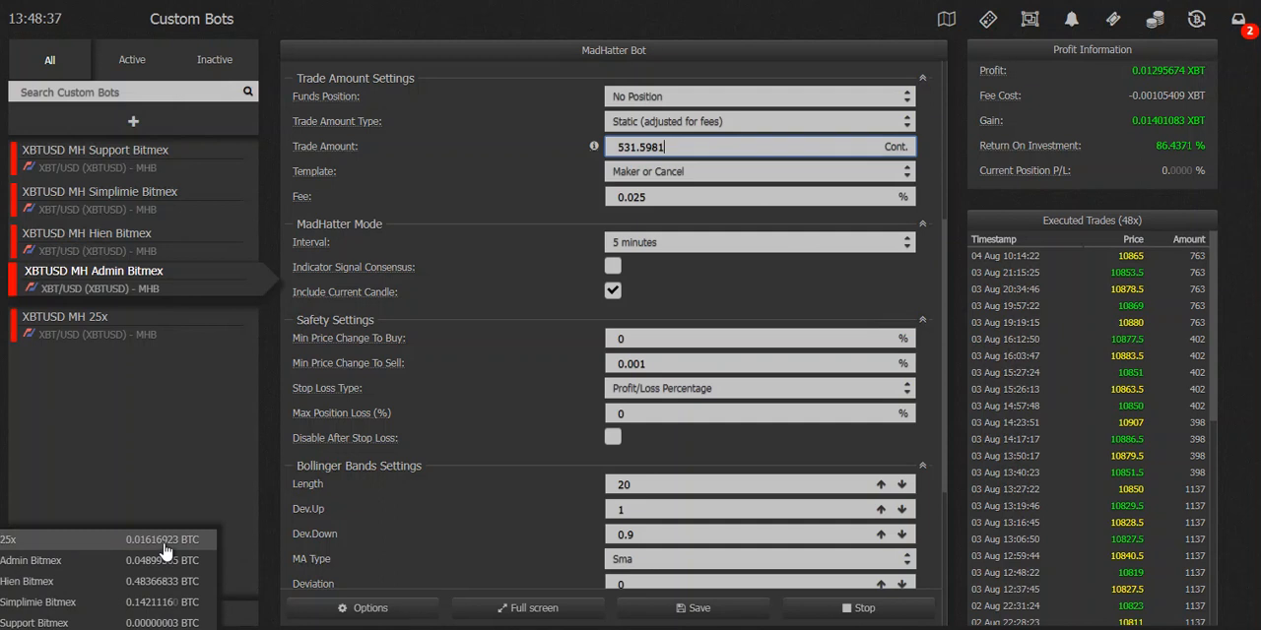
{"action": "mouse_move", "coordinate": [189, 543]}
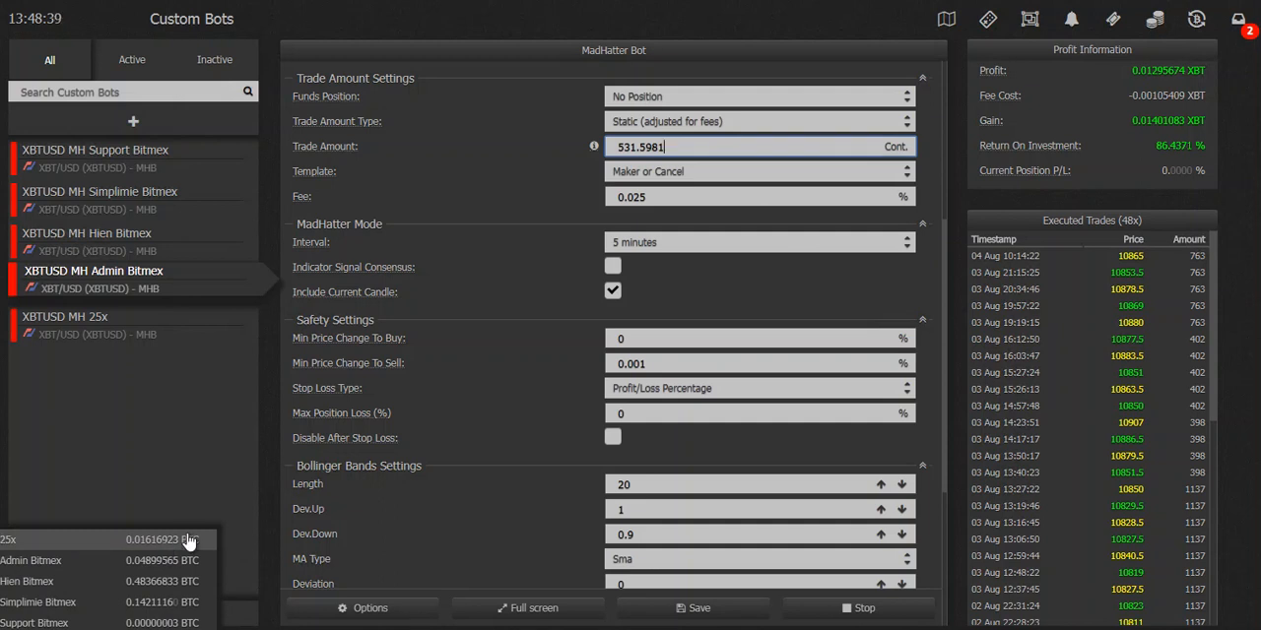